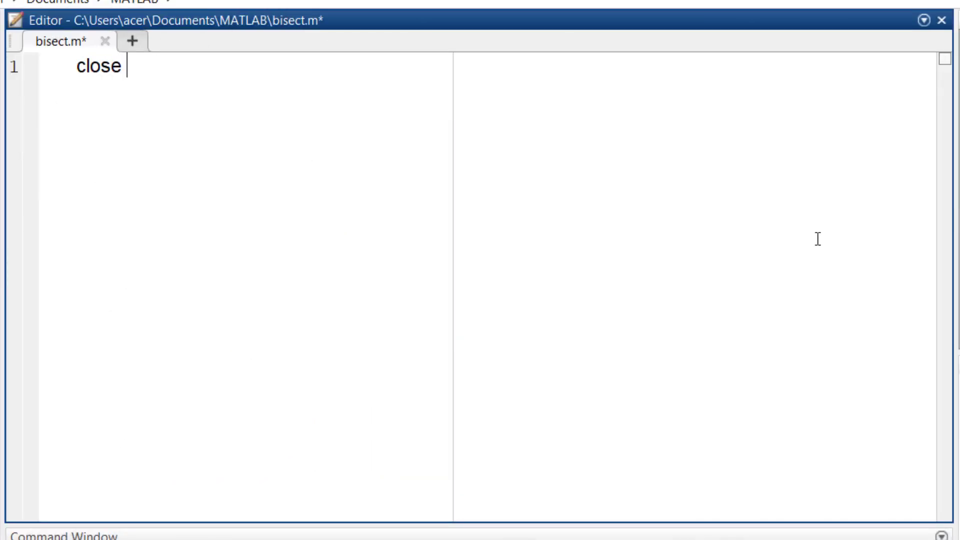
- Start bisect.m with the cleanup line close all; clear; clc
{"action": "type", "text": "all; clear; clc"}
{"action": "type", "text": "f ="}
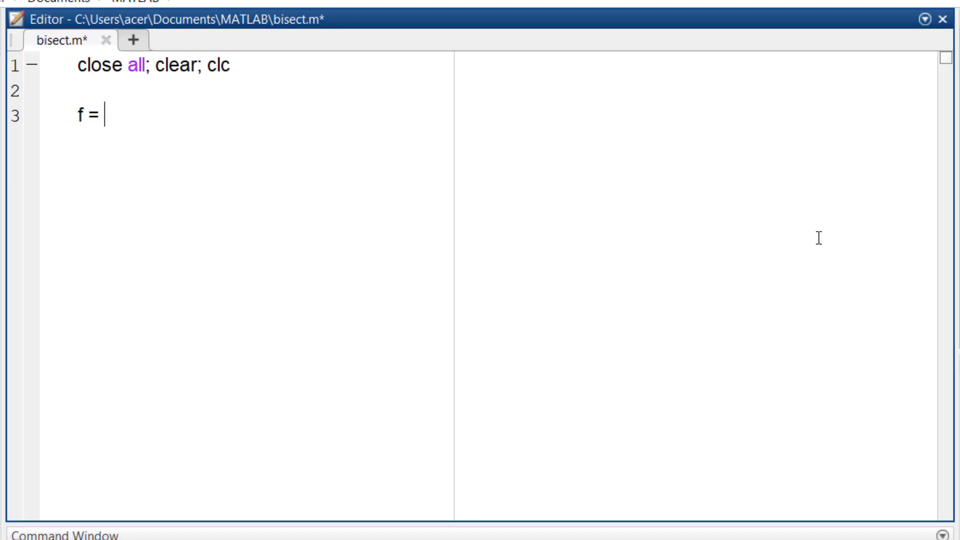
- Define the anonymous function f = @(x) x.^3 - 2*x - 1;
{"action": "type", "text": "@(x) x."}
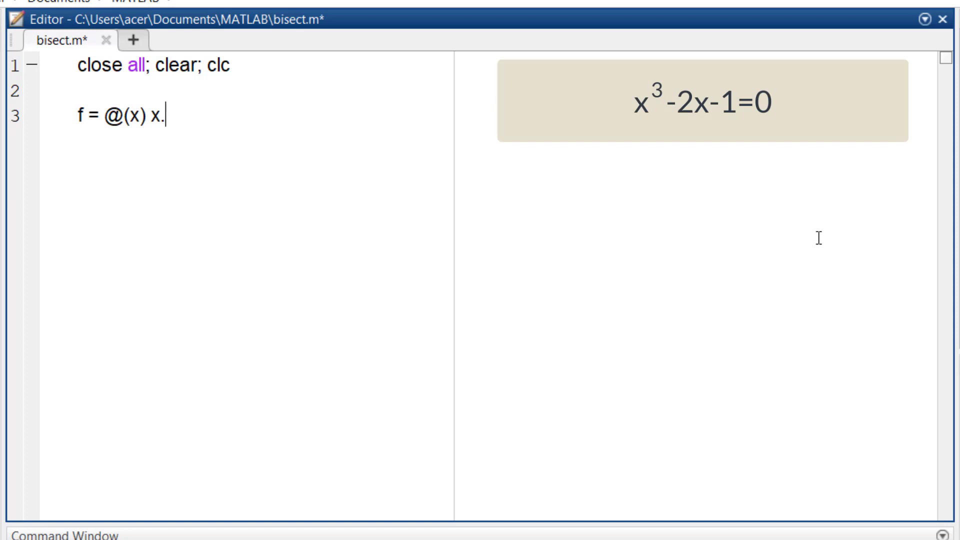
{"action": "type", "text": "^3 -"}
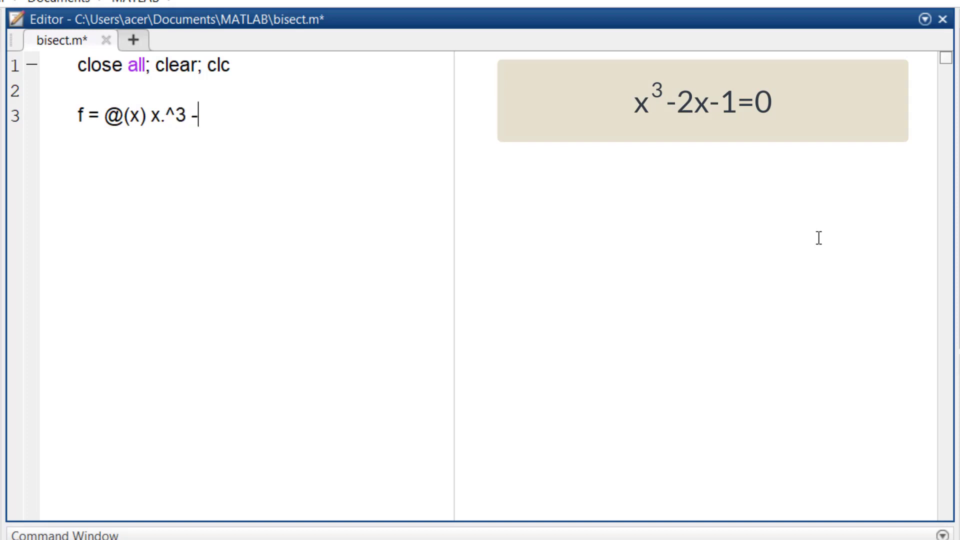
{"action": "type", "text": "2*x"}
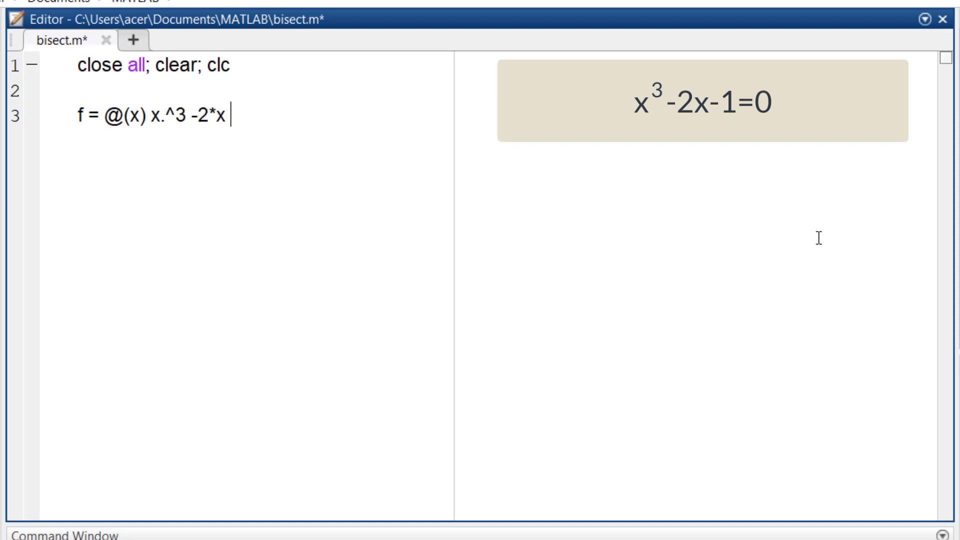
{"action": "type", "text": "-"}
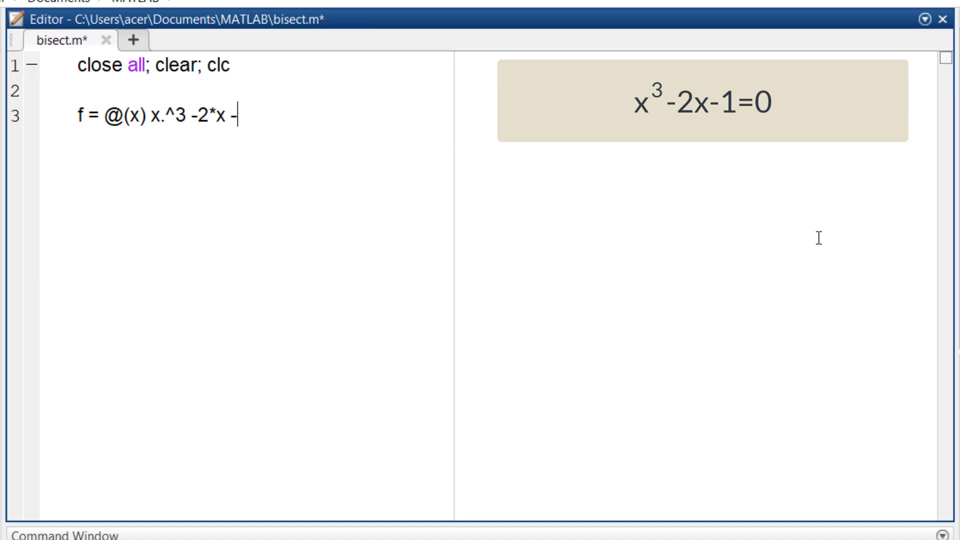
{"action": "type", "text": "1;"}
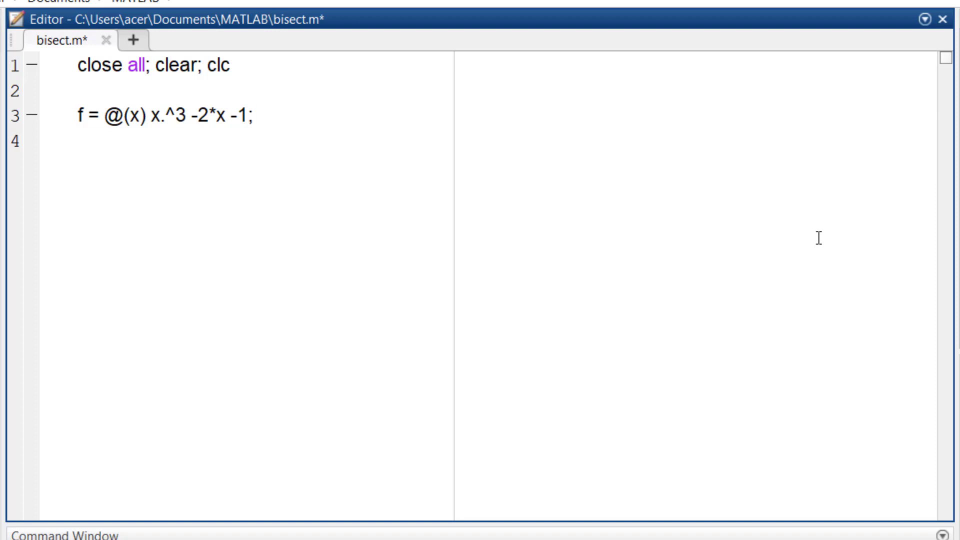
- Add fplot(f, [0 2]), run it to see the zero crossing, then close Figure 1
{"action": "type", "text": "fplo"}
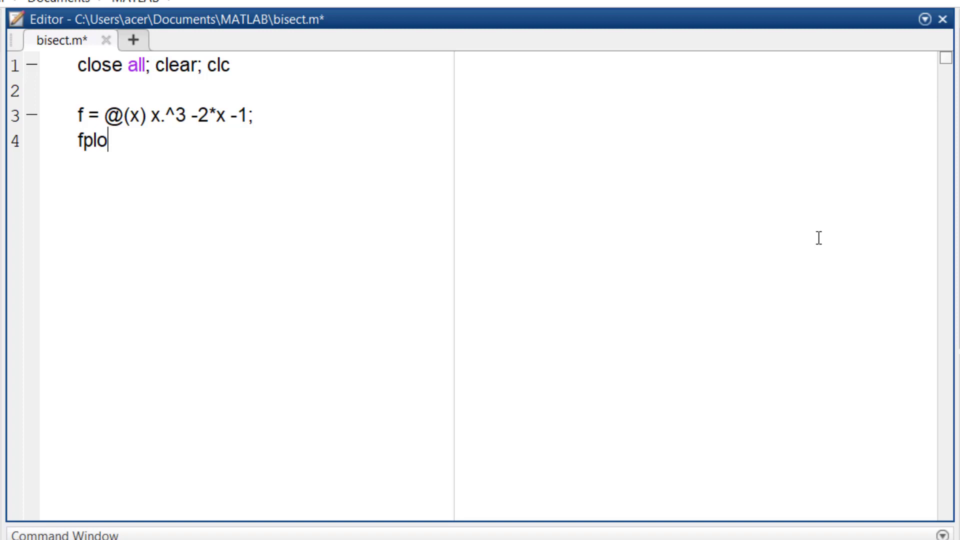
{"action": "type", "text": "t(f)"}
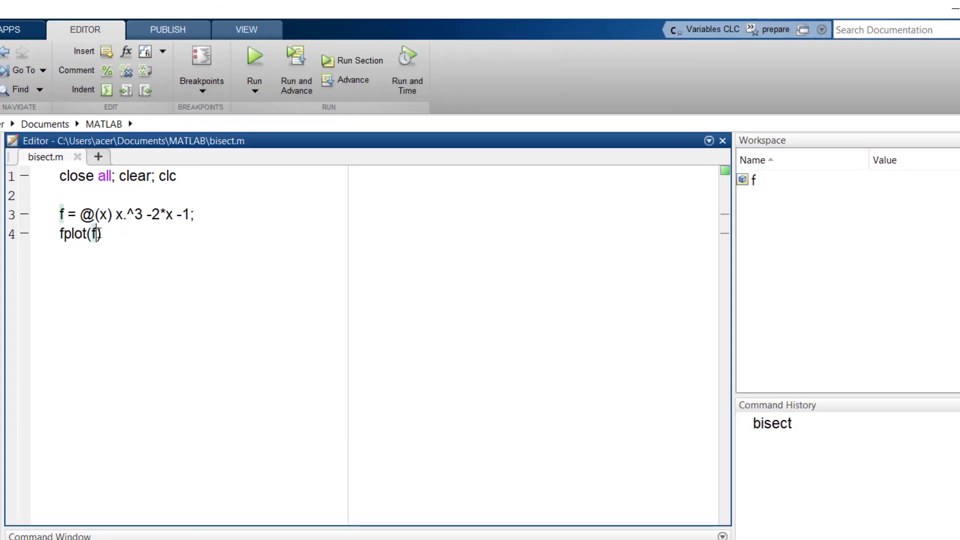
{"action": "type", "text": ", [0 2]"}
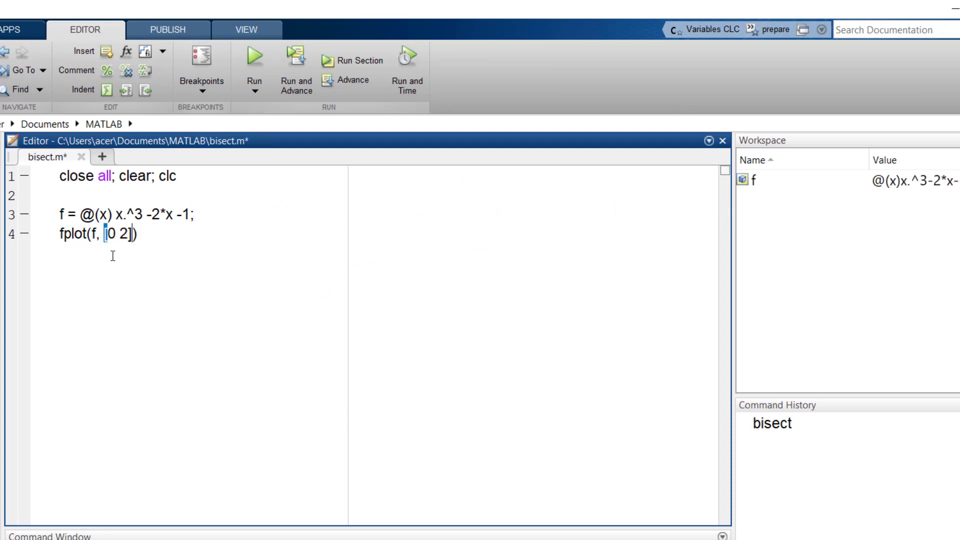
{"action": "left_click", "coordinate": [248, 59]}
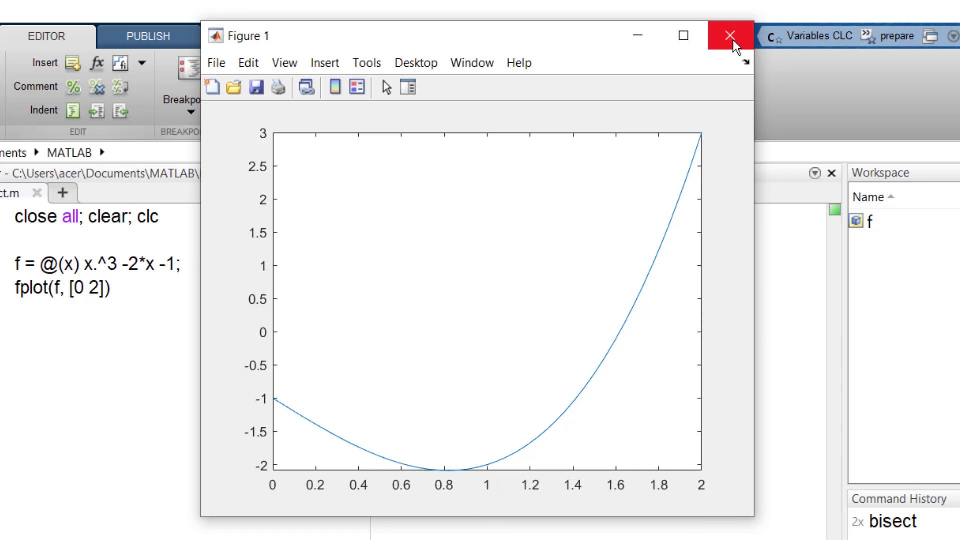
{"action": "left_click", "coordinate": [728, 35]}
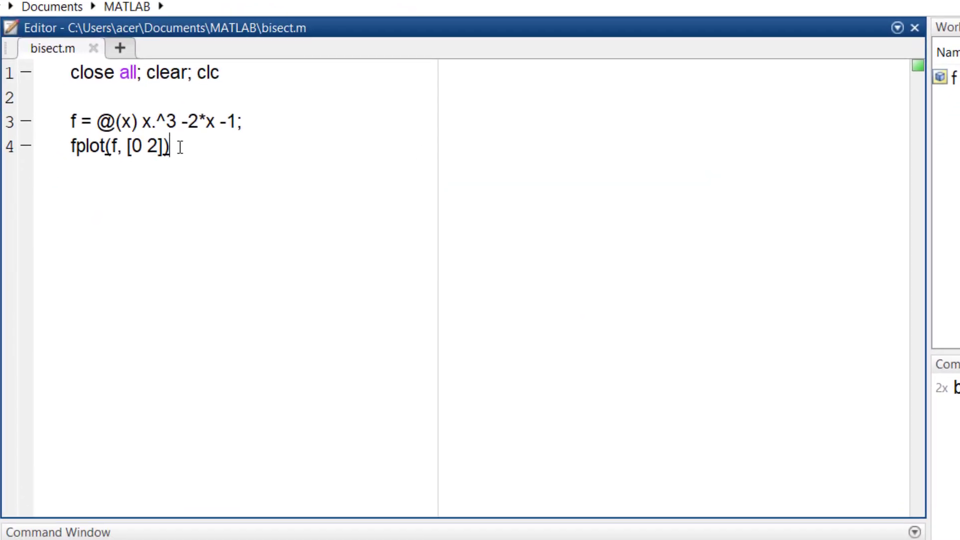
- Set the bracket a = 1, b = 2, maxIter = 100 (to avoid an infinite loop) and tol = 1e-4
{"action": "type", "text": "a = 1;"}
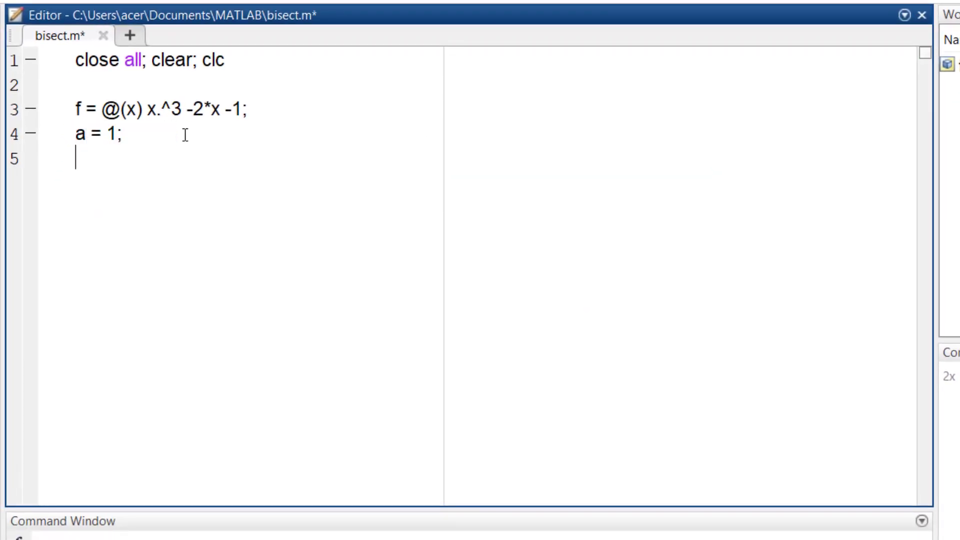
{"action": "type", "text": "b = 2;"}
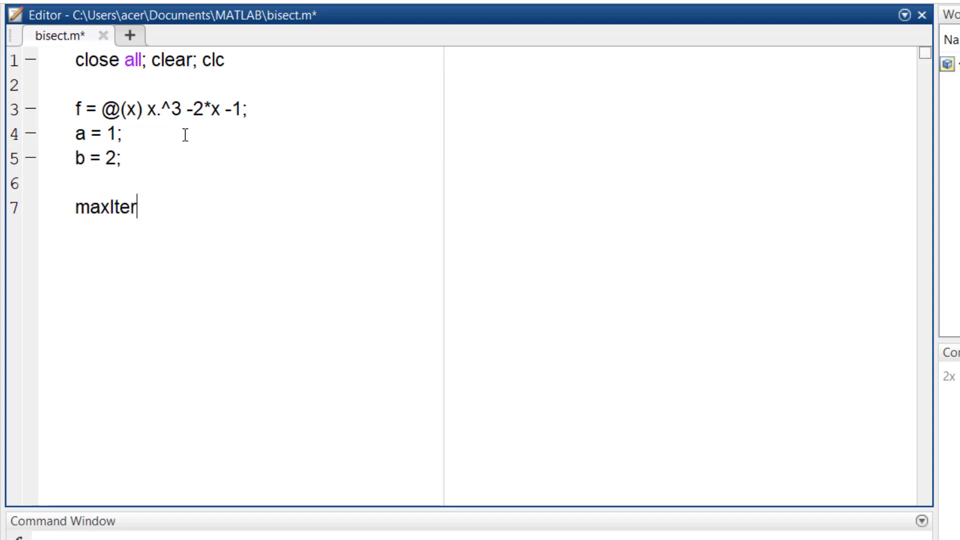
{"action": "type", "text": "= 100;"}
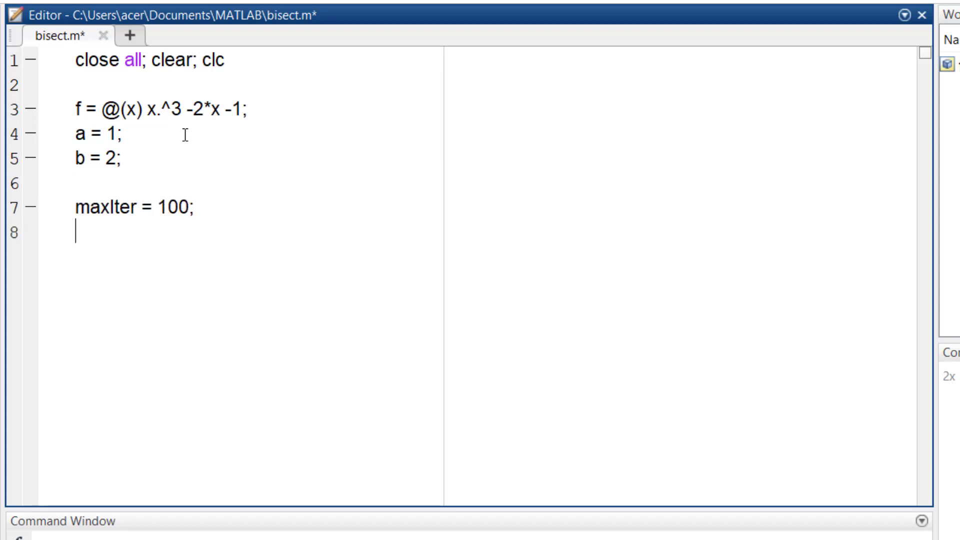
{"action": "type", "text": "tol ="}
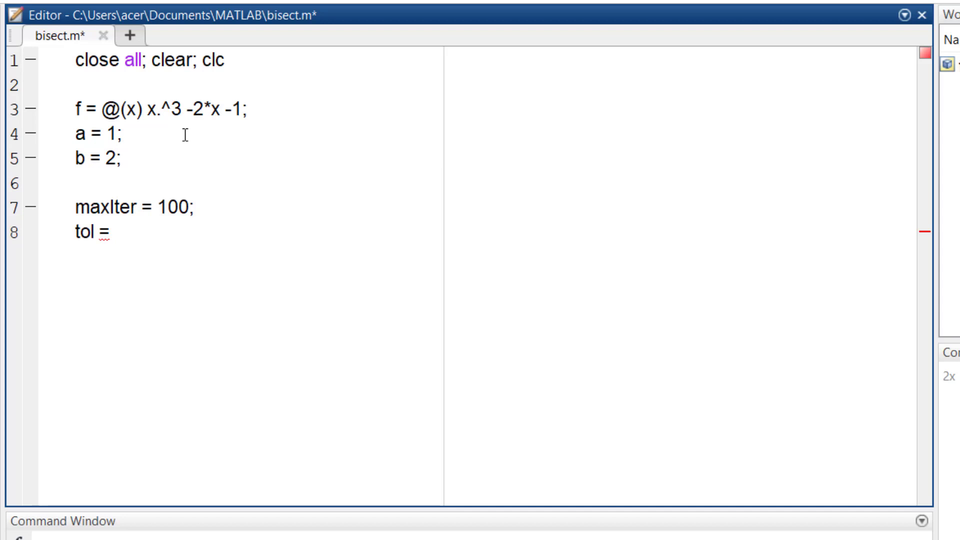
{"action": "type", "text": "1e-4;"}
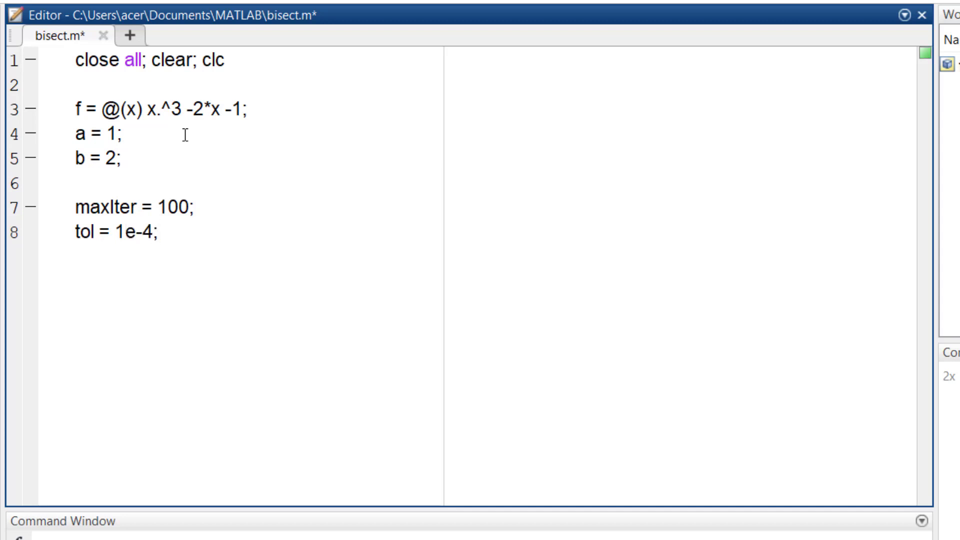
{"action": "type", "text": "avoid infinite loop"}
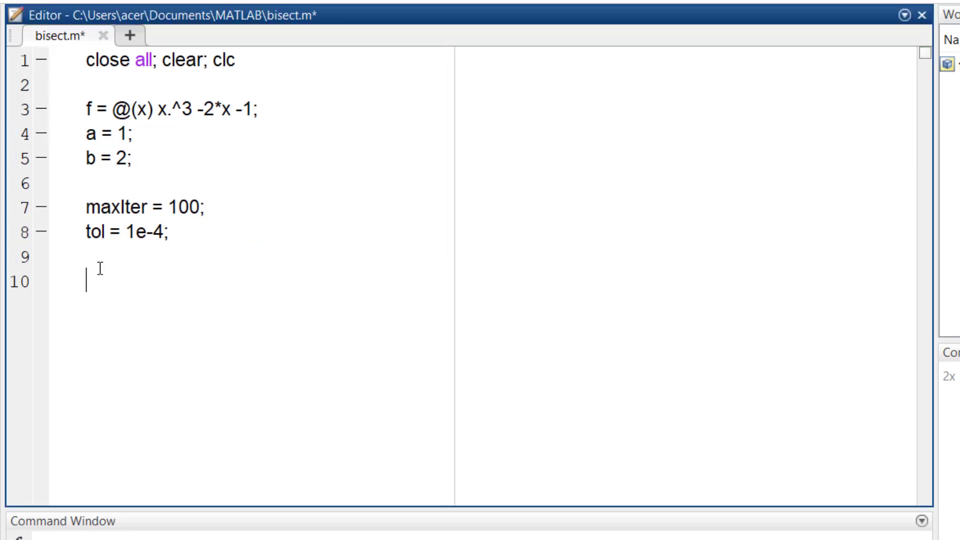
- Initialise iter = 0 and error = (b-a)/2
{"action": "type", "text": "iter = 0;"}
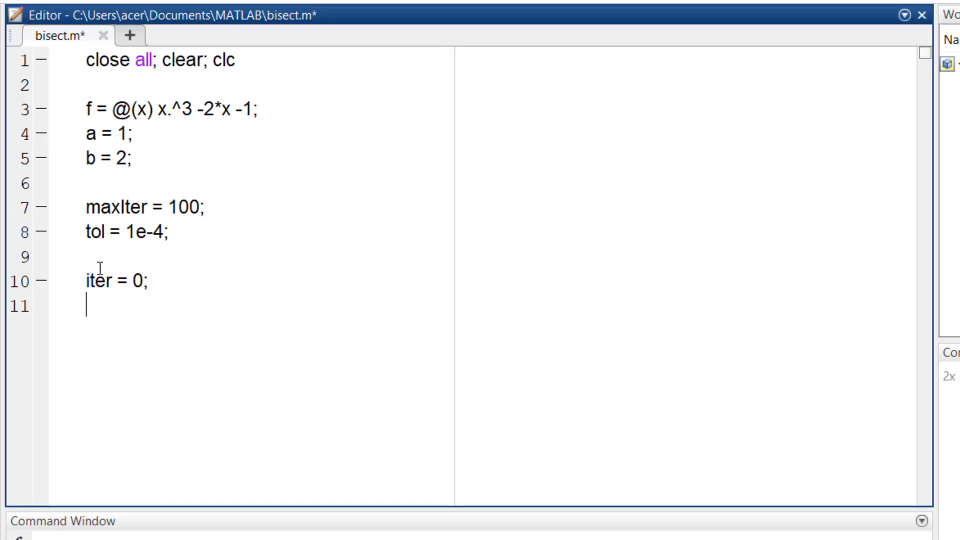
{"action": "type", "text": "error ="}
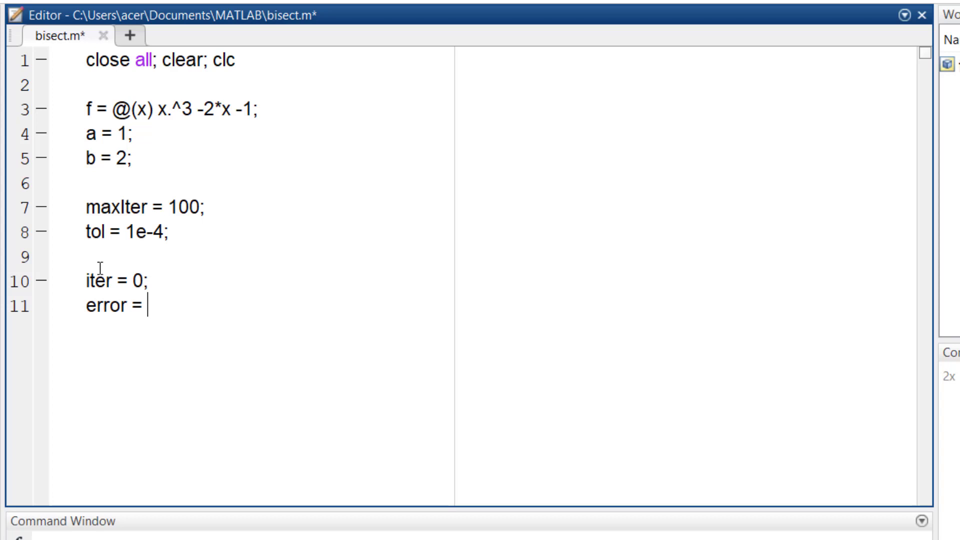
{"action": "type", "text": "(b-a"}
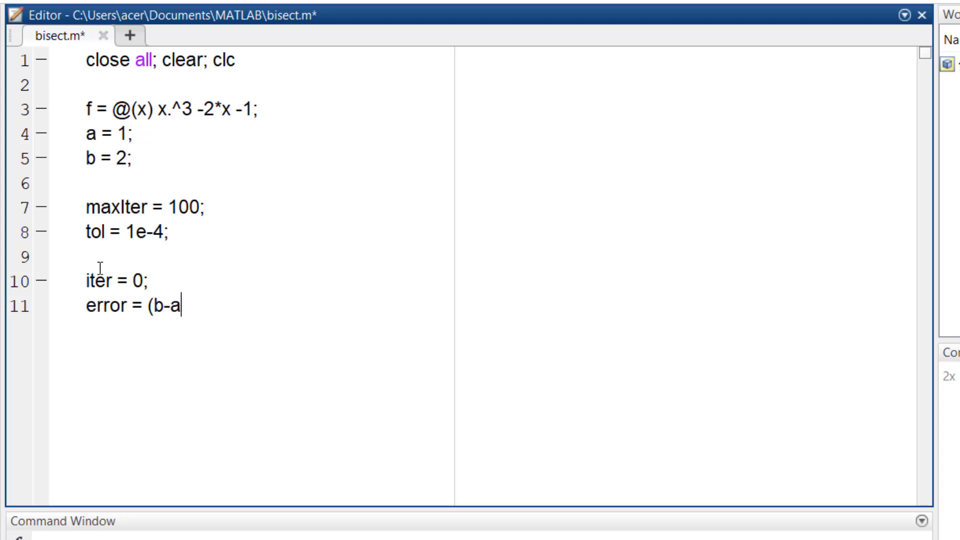
{"action": "type", "text": ")/2"}
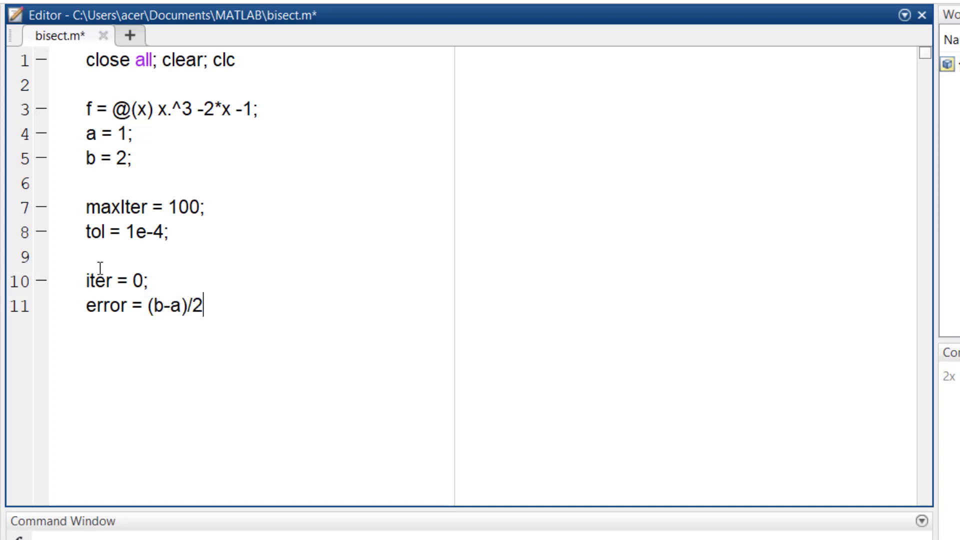
{"action": "type", "text": ";"}
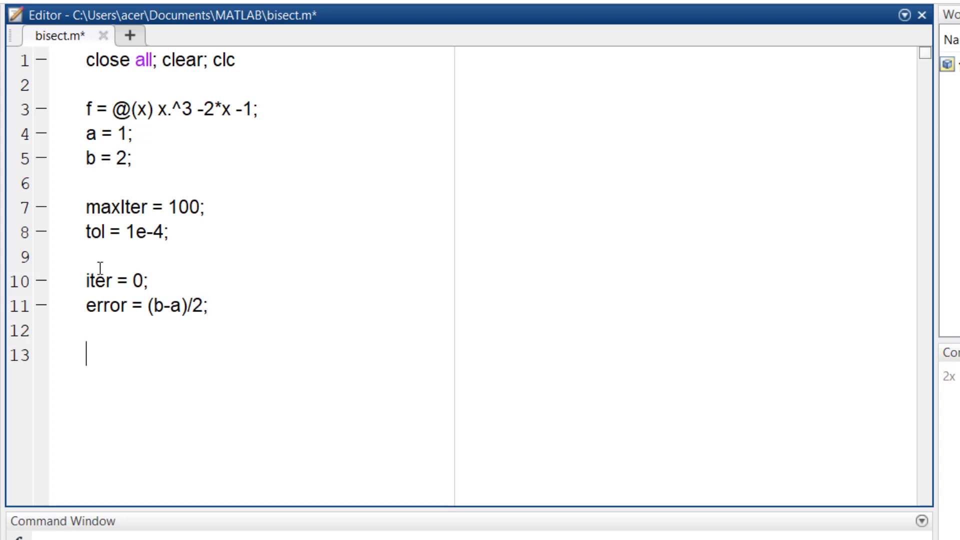
- Evaluate the endpoints as u = f(a); and v = f(b);
{"action": "type", "text": "u = f("}
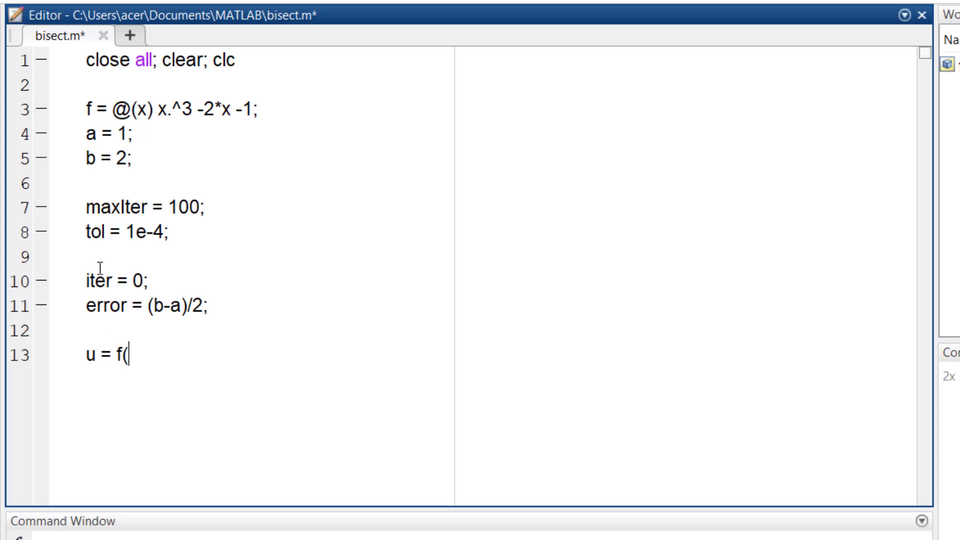
{"action": "type", "text": "a);"}
{"action": "type", "text": "v = f("}
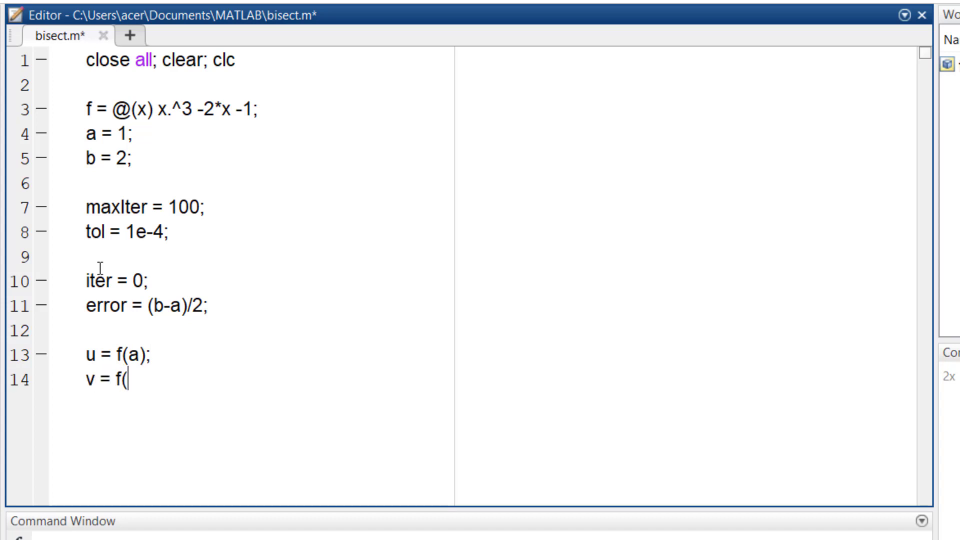
{"action": "type", "text": "b);"}
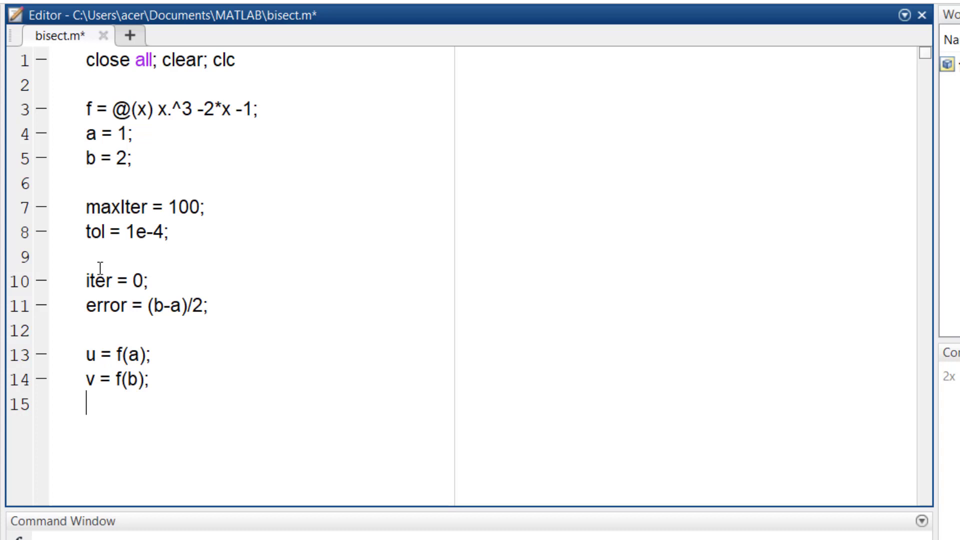
{"action": "key", "text": "enter"}
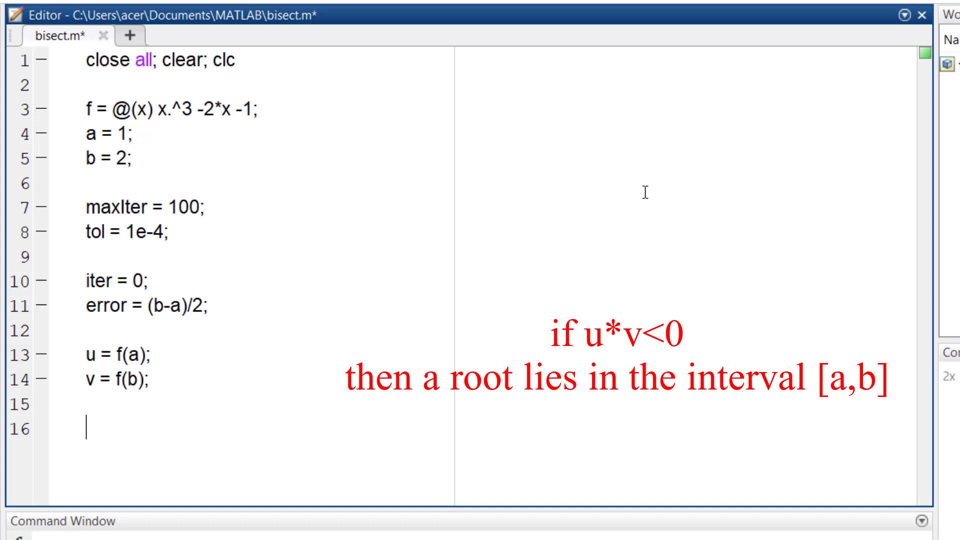
- Add if u*v>0 displaying 'The bisection method cannot be applied!!!', with else and end
{"action": "type", "text": "if u*"}
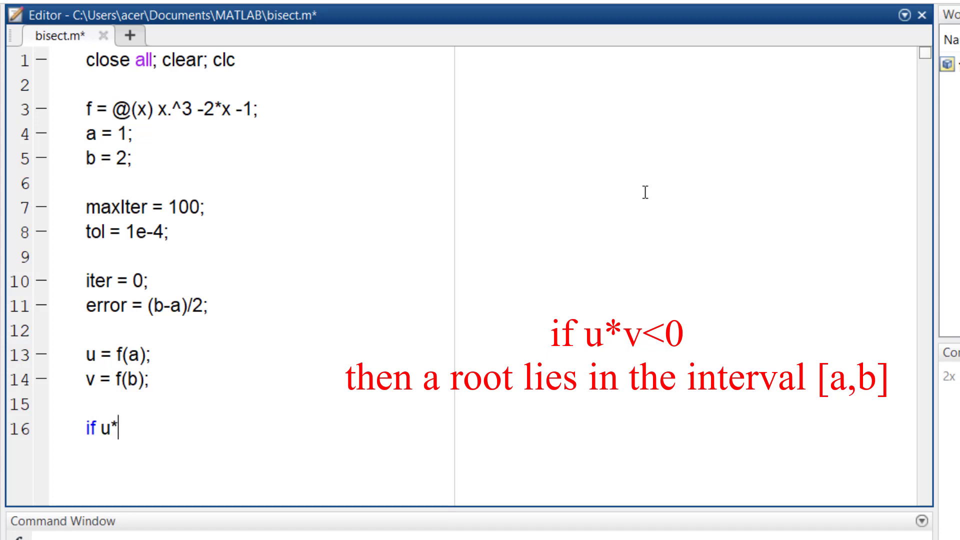
{"action": "type", "text": "v>0"}
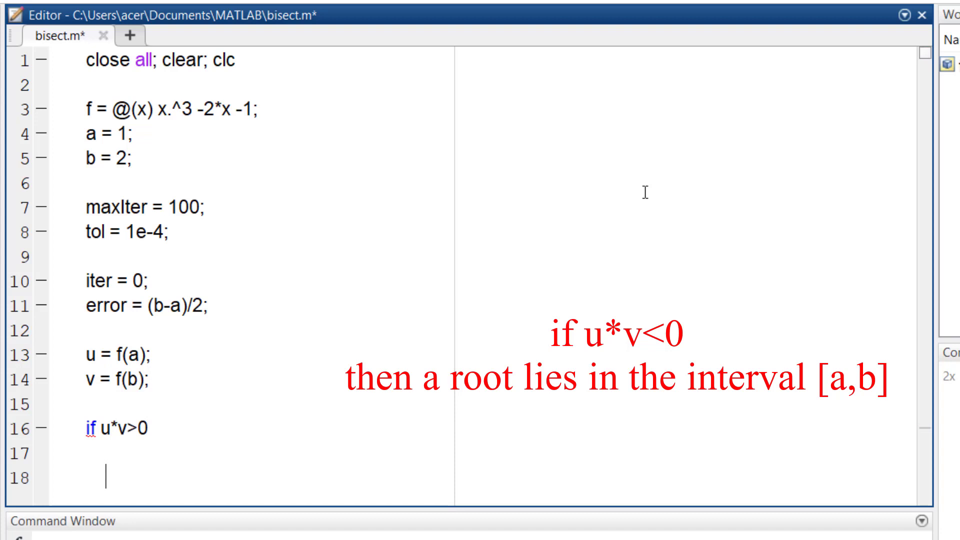
{"action": "type", "text": "end"}
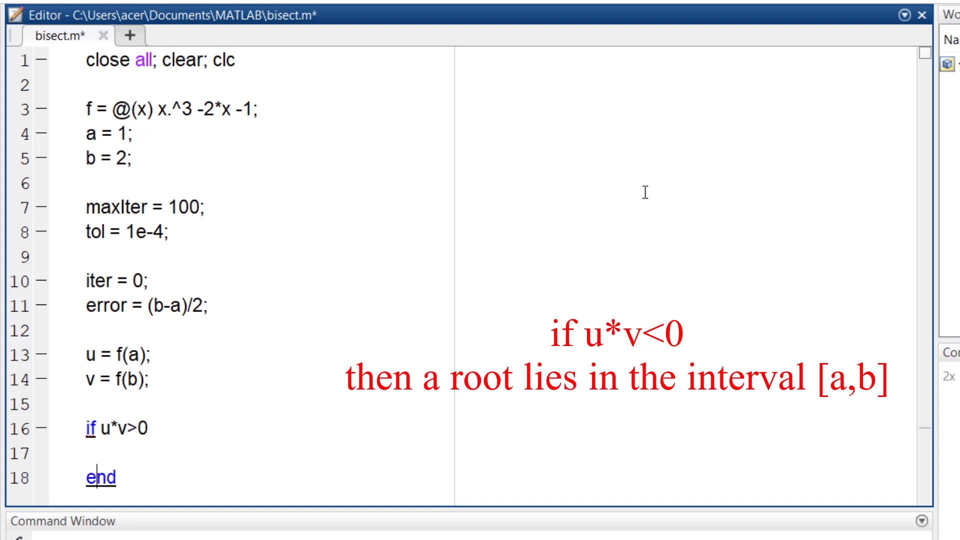
{"action": "type", "text": "disp("}
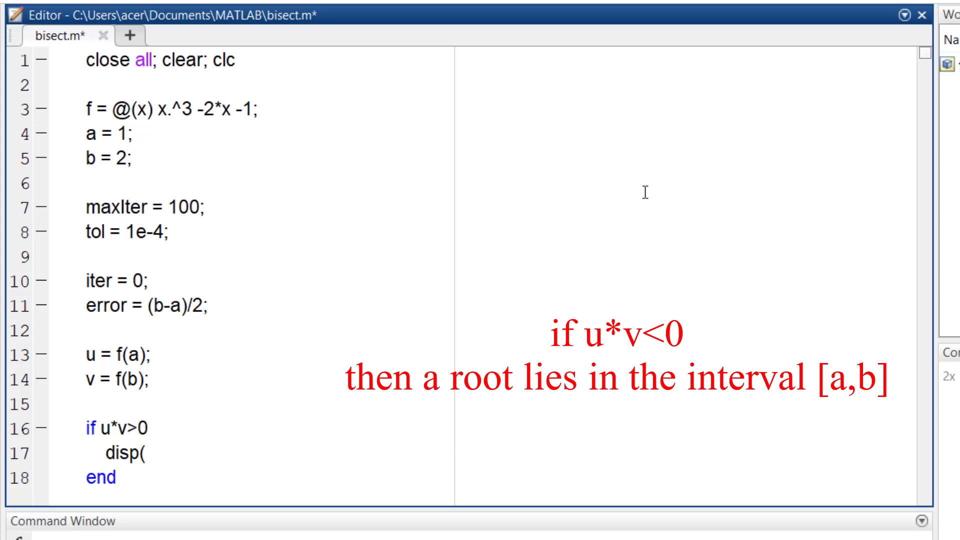
{"action": "type", "text": "'The b"}
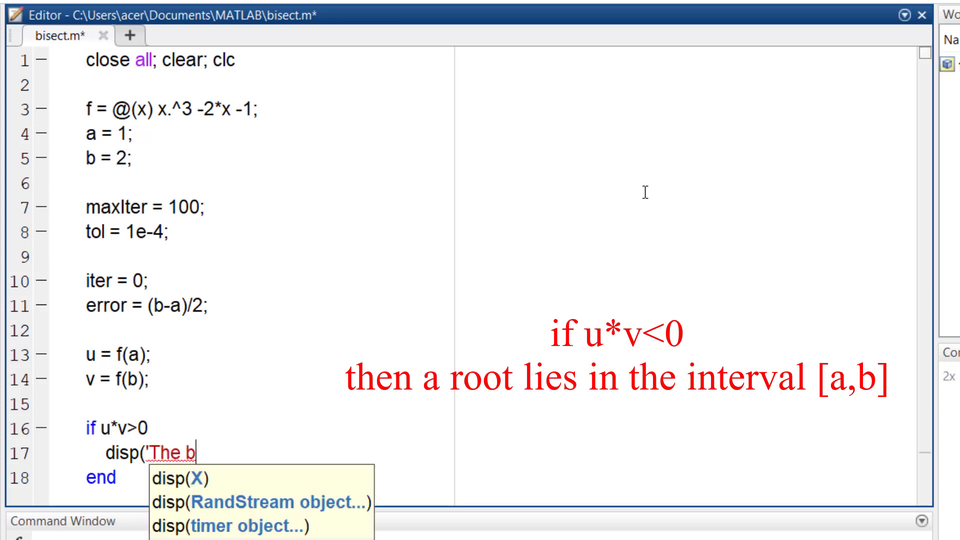
{"action": "type", "text": "isection method cannot be"}
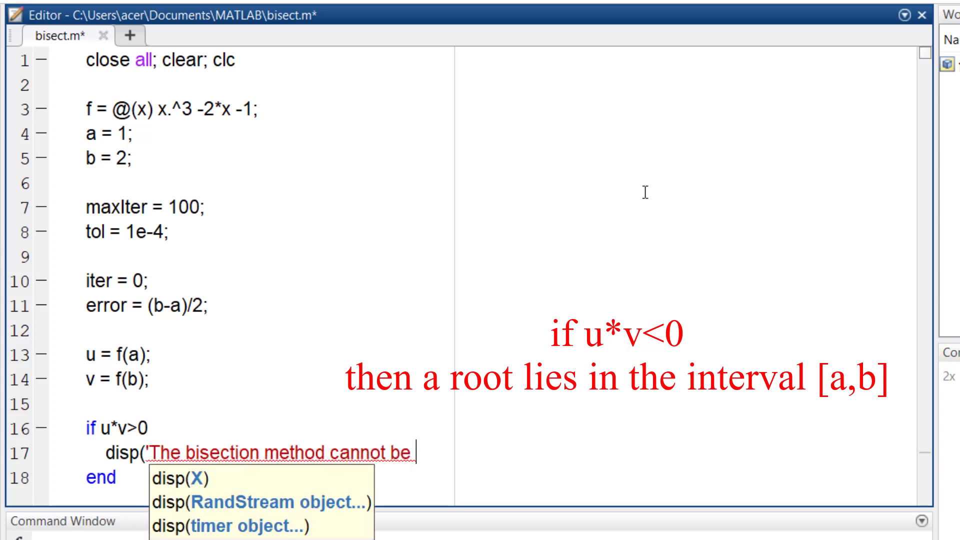
{"action": "type", "text": "applied!!!"}
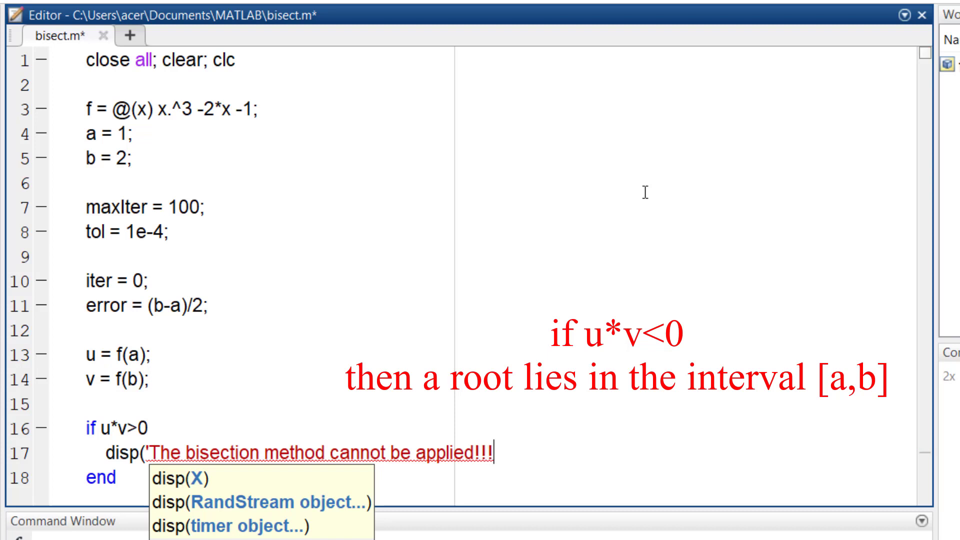
{"action": "type", "text": "')"}
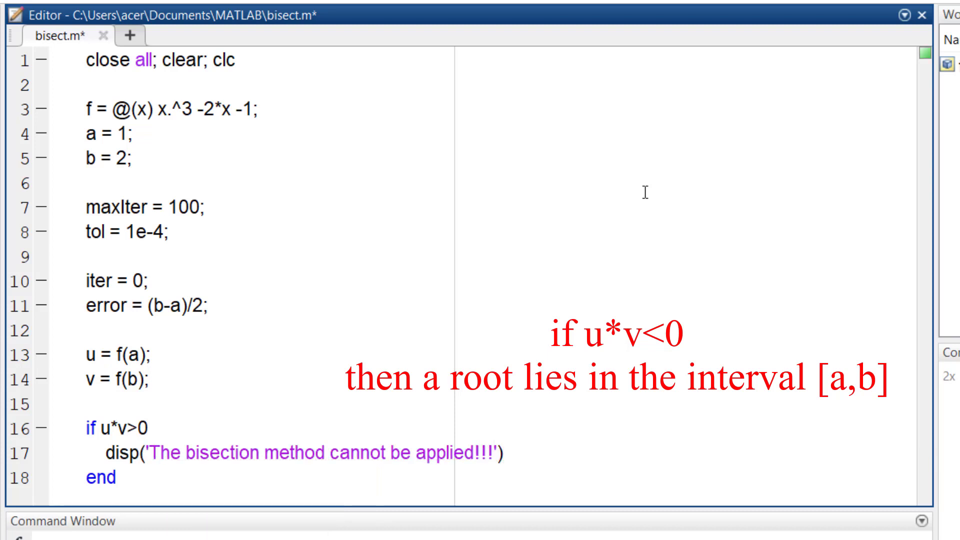
{"action": "type", "text": "else"}
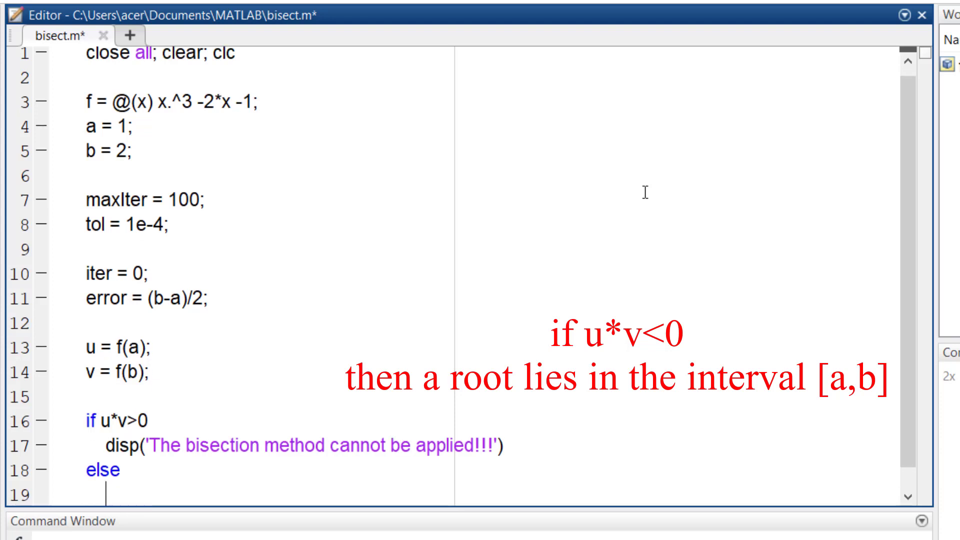
- Open the loop while error>tol && iter<maxIter inside the else branch
{"action": "type", "text": "while"}
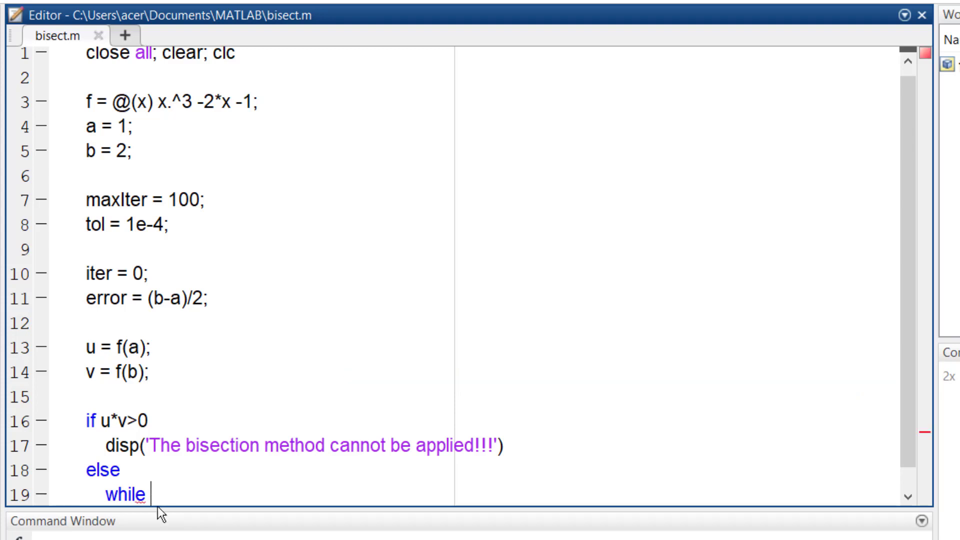
{"action": "type", "text": "error"}
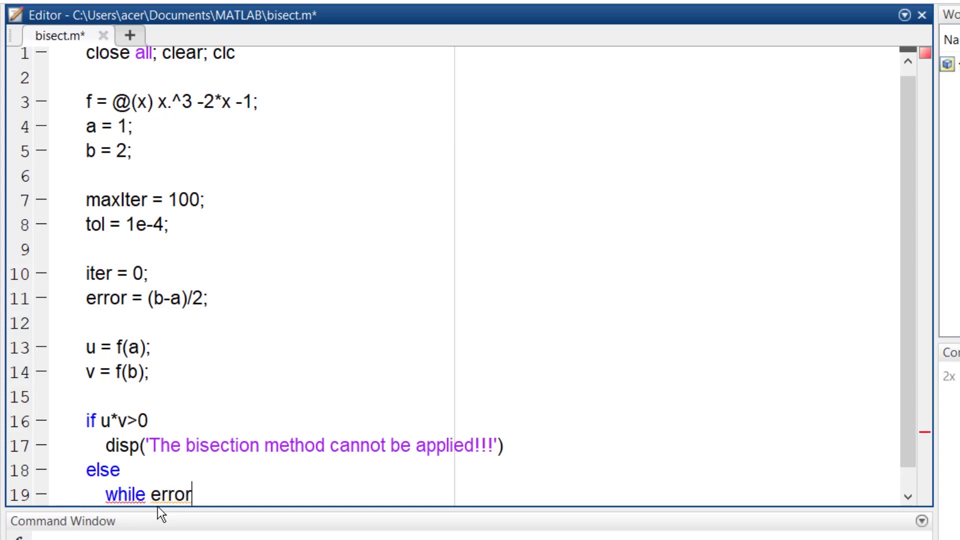
{"action": "type", "text": ">tol"}
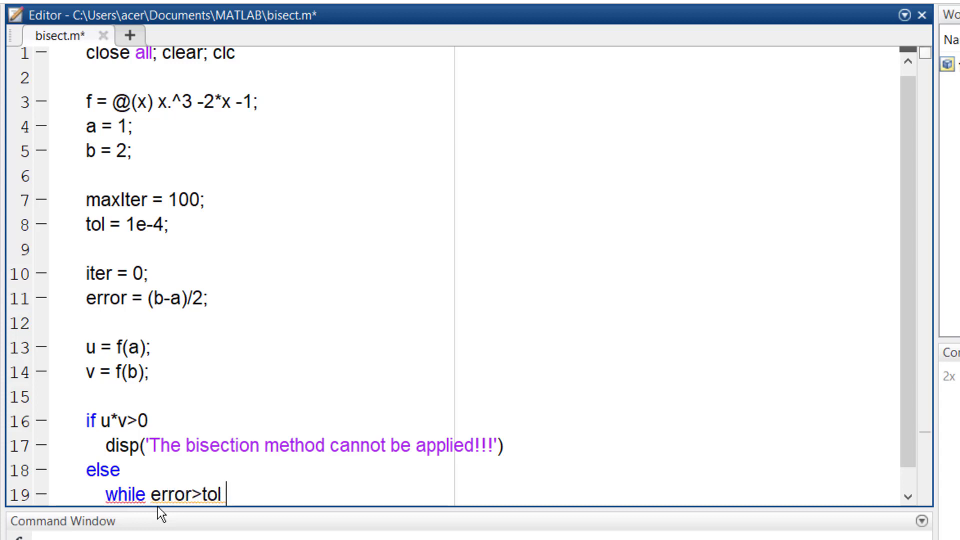
{"action": "type", "text": "&& iter"}
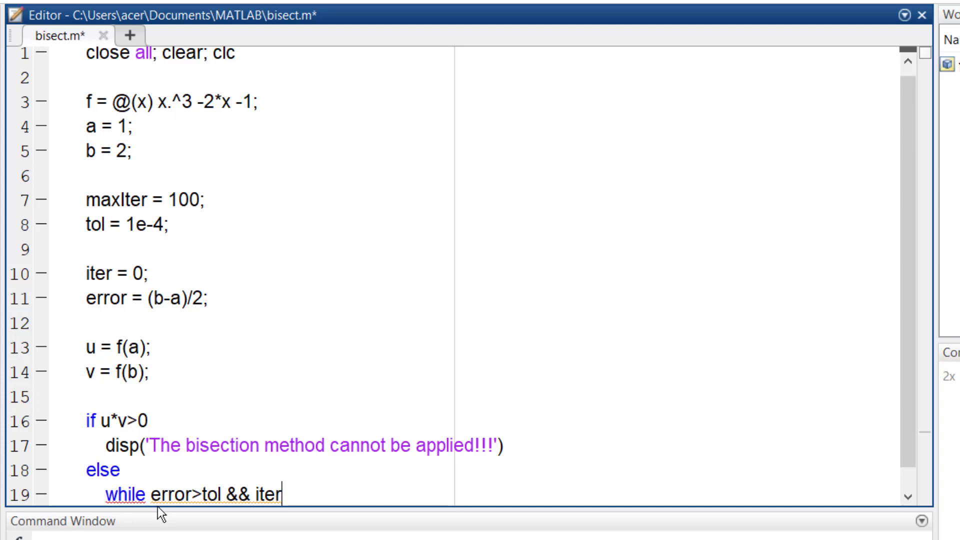
{"action": "type", "text": "<maxIter"}
{"action": "type", "text": "c ="}
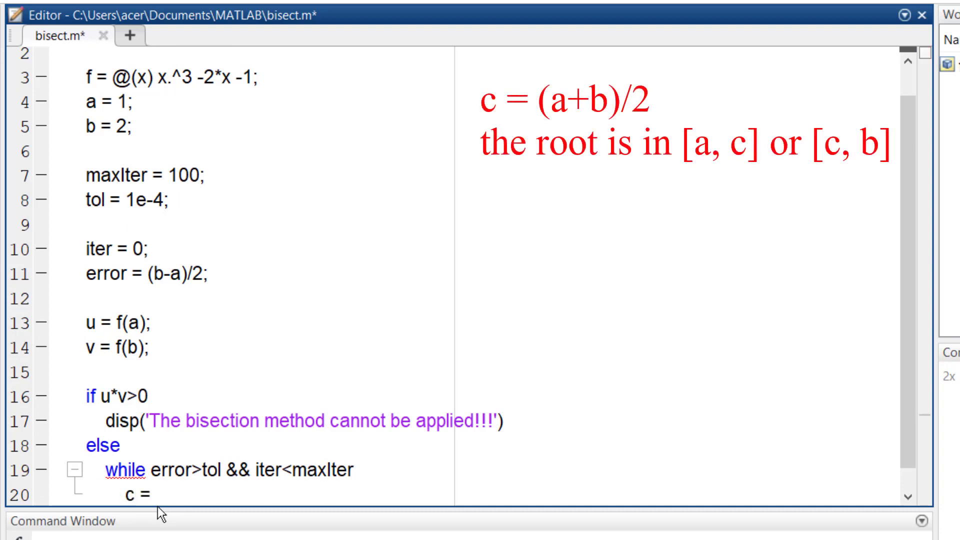
- Compute the midpoint c = (a+b)/2 with w = f(c), and begin the test if u*w<0
{"action": "type", "text": "(a+b)/2;"}
{"action": "type", "text": "w = f(c);"}
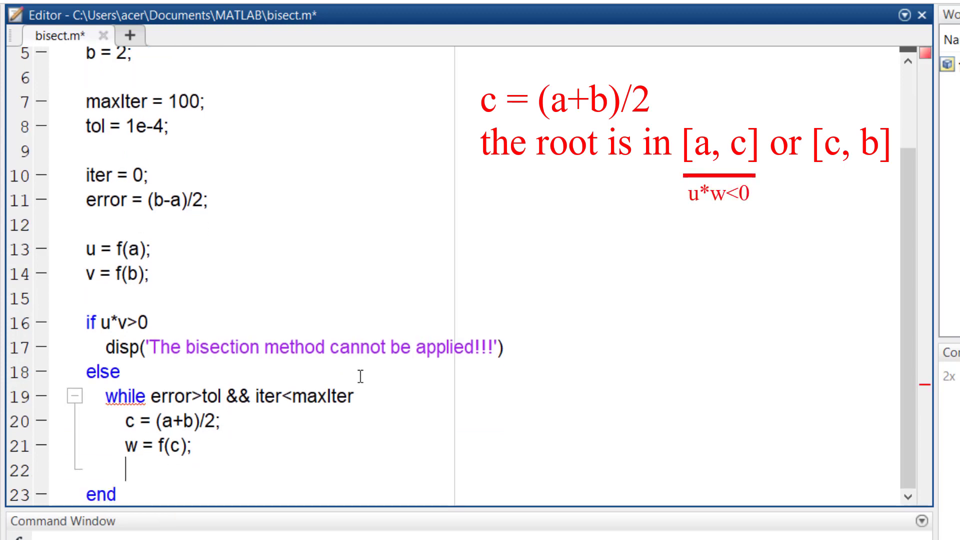
{"action": "type", "text": "end"}
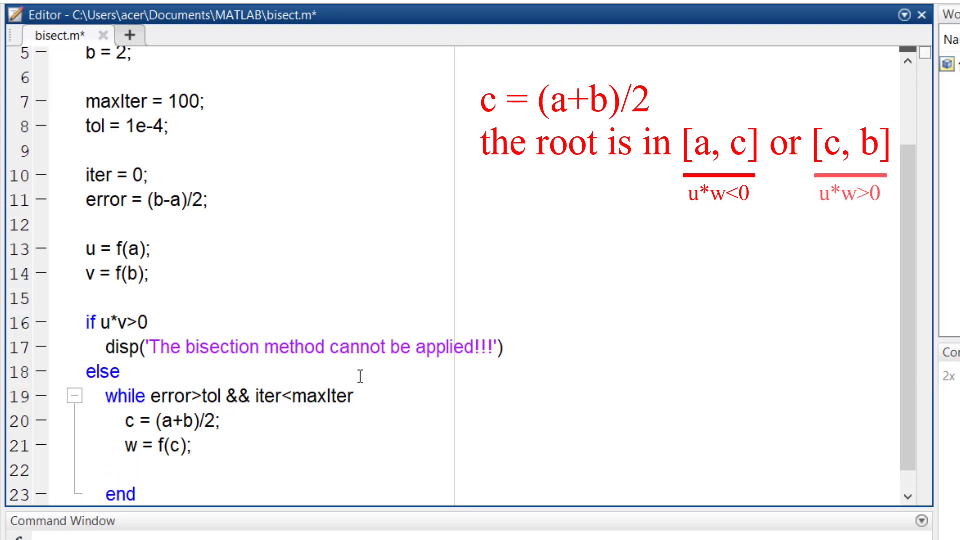
{"action": "type", "text": "if"}
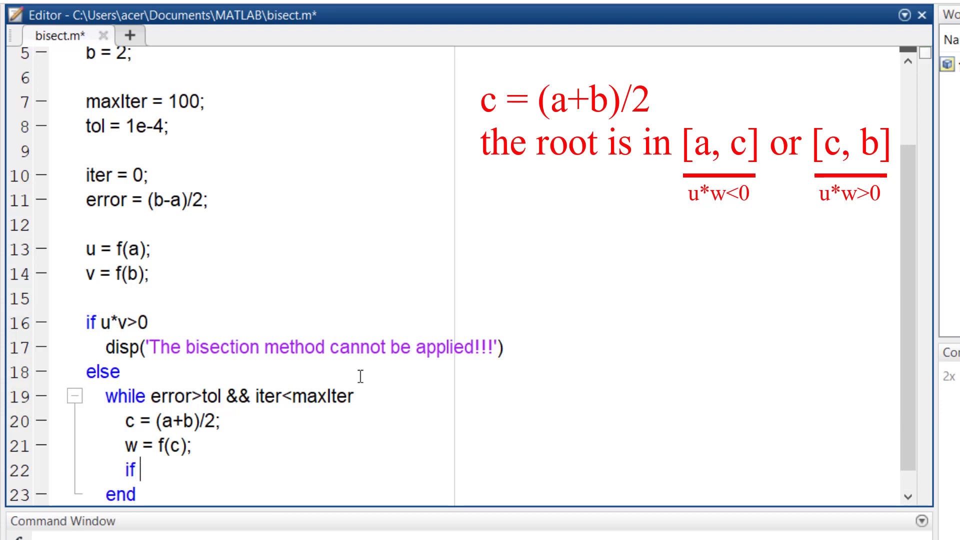
{"action": "type", "text": "u*"}
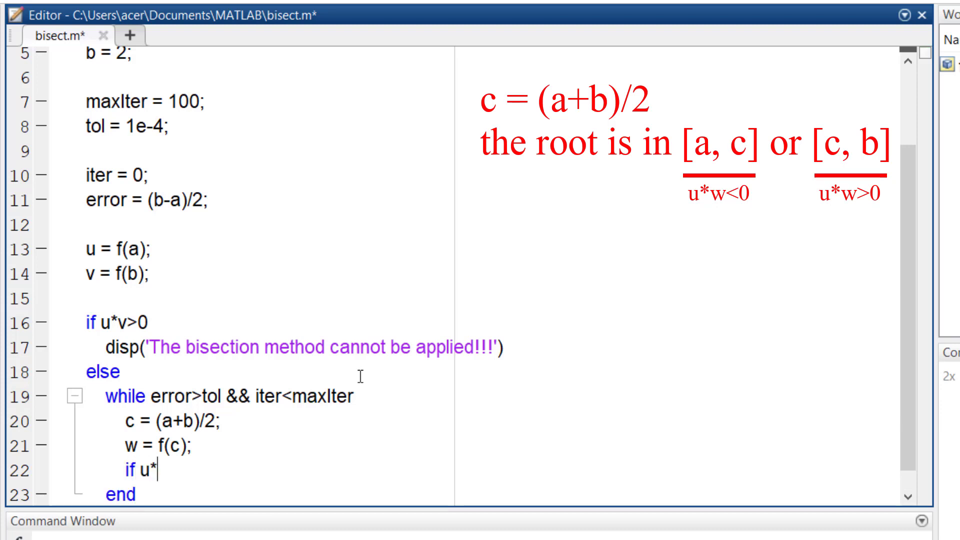
{"action": "type", "text": "w<0"}
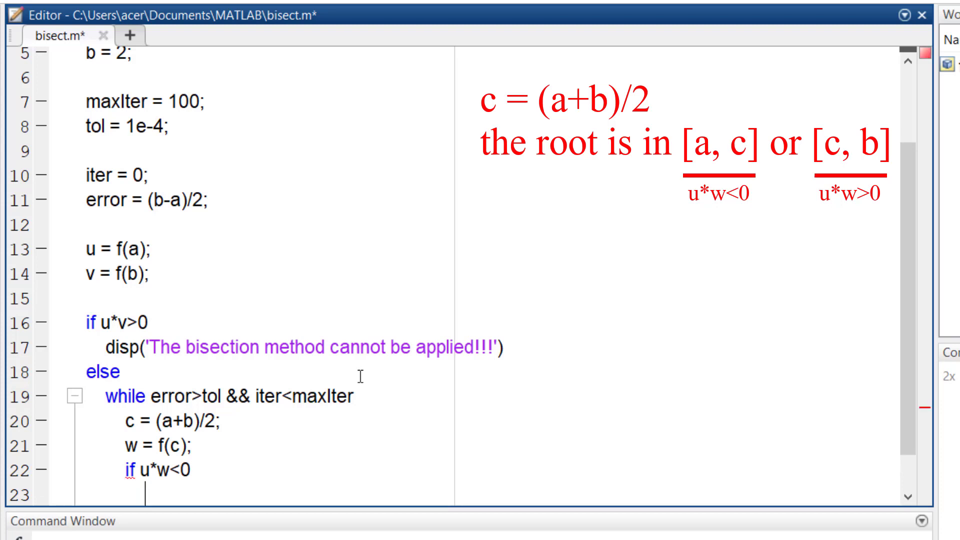
- Set b = c; v = w; in the if branch and a = c; u = w; in the else branch
{"action": "type", "text": "b ="}
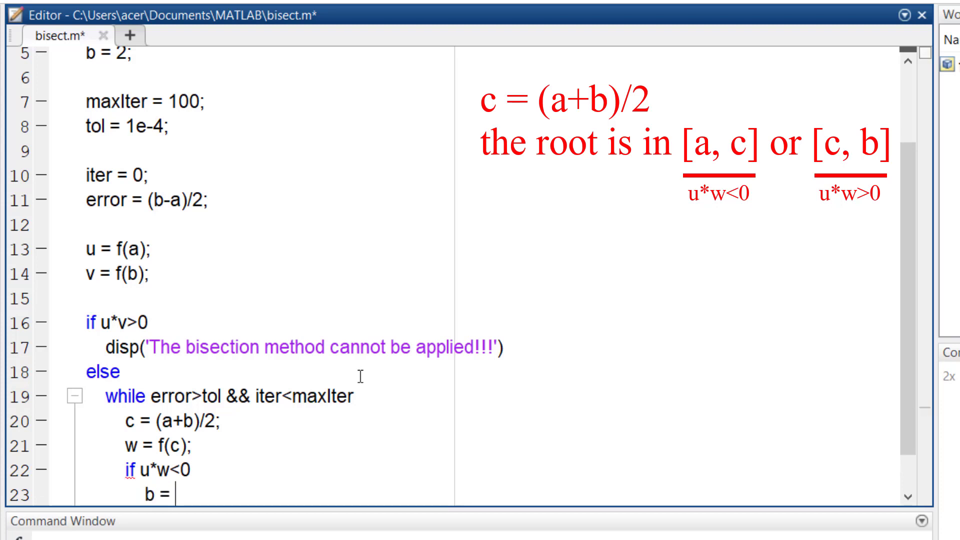
{"action": "type", "text": "c;"}
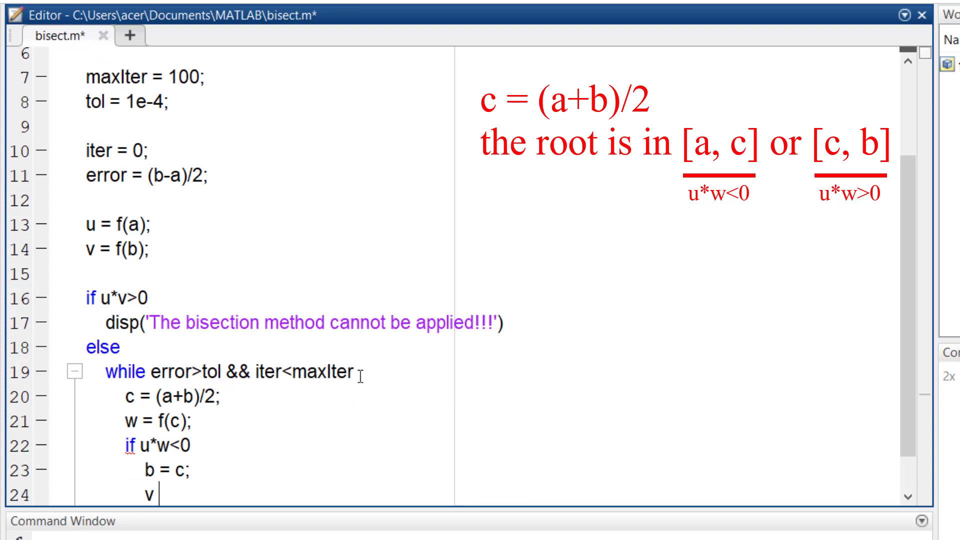
{"action": "type", "text": "= w;"}
{"action": "type", "text": "else"}
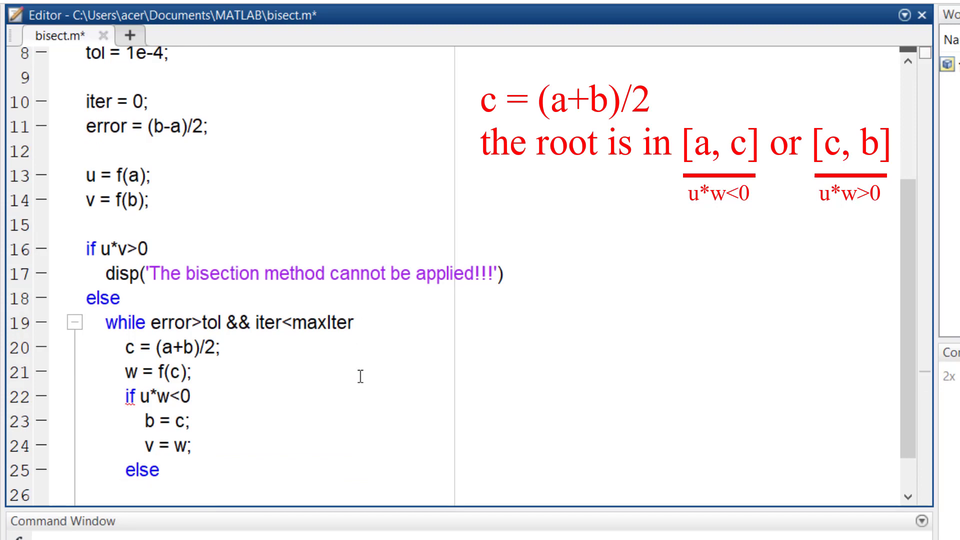
{"action": "type", "text": "a = c;"}
{"action": "type", "text": "u = w;"}
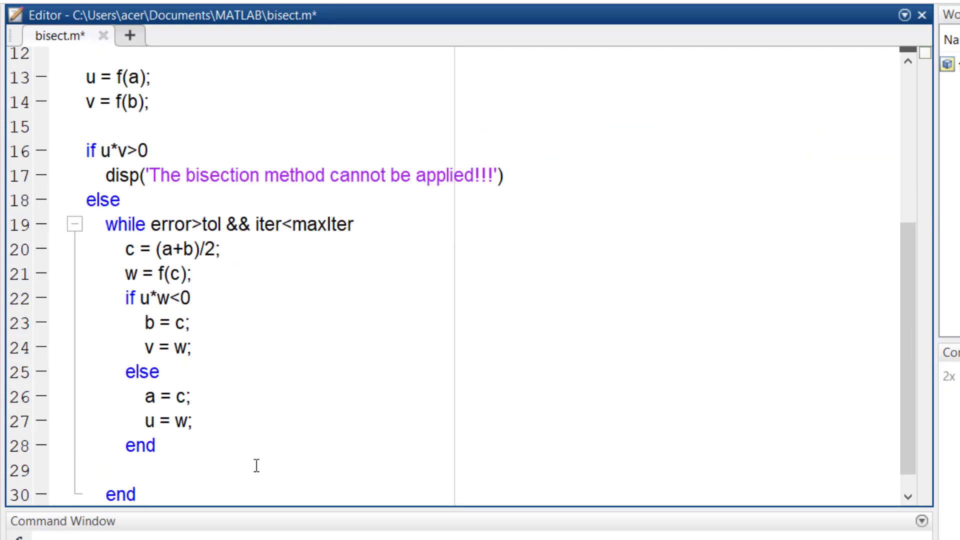
- Update iter = iter+1; and error = (b-a)/2; each pass of the loop
{"action": "type", "text": "iter = iter+1;"}
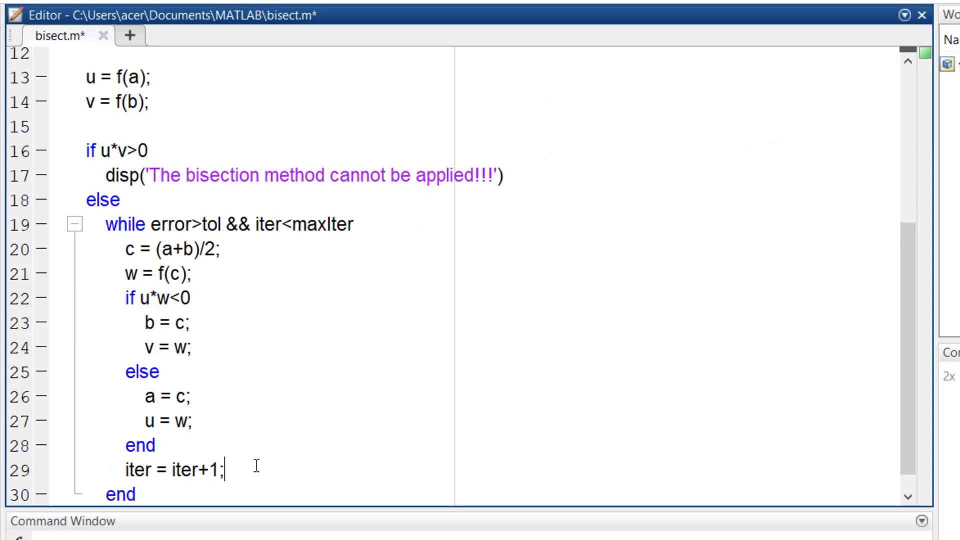
{"action": "type", "text": "error = (b-a)/2;"}
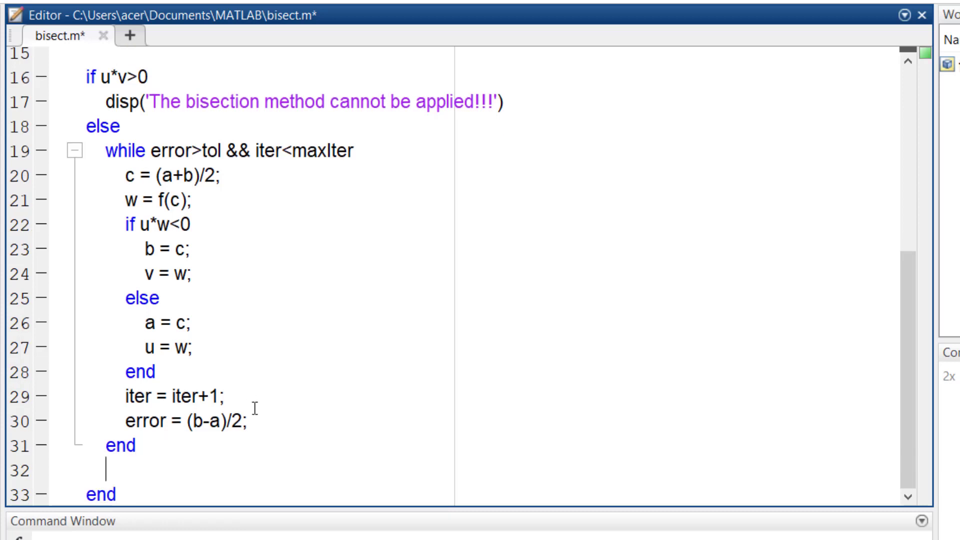
- After the loop, display 'The method did not converge' if iter >= maxIter, else set output = (a+b)/2
{"action": "type", "text": "if iter"}
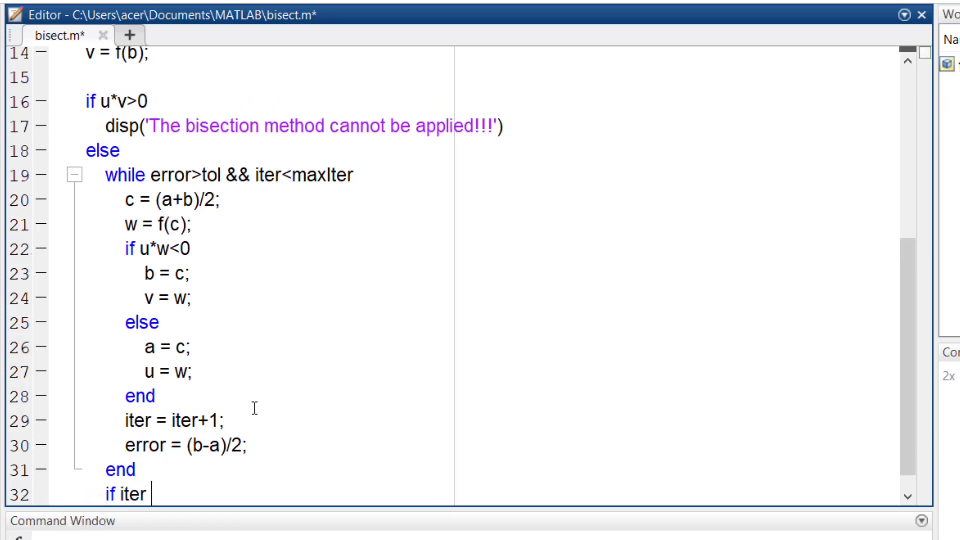
{"action": "type", "text": ">= maxIter"}
{"action": "type", "text": "disp('"}
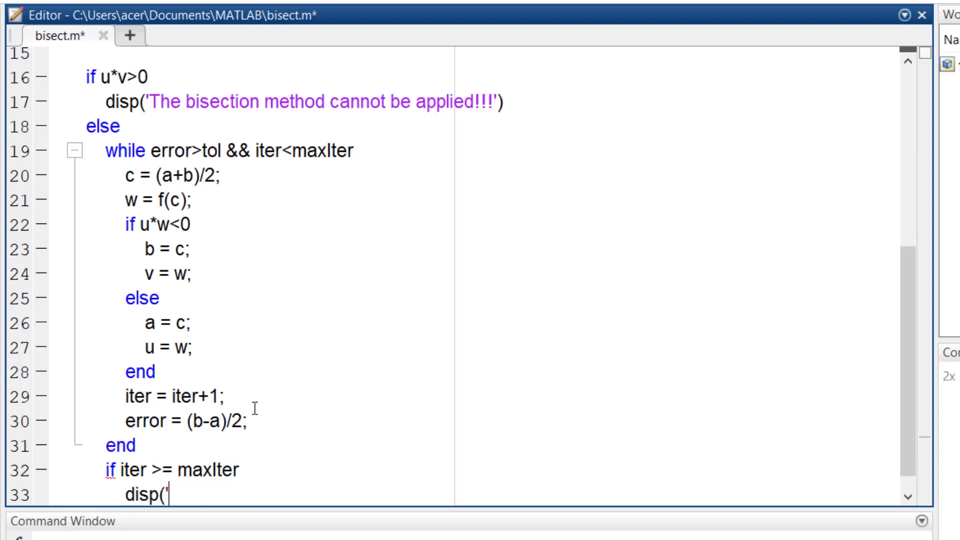
{"action": "type", "text": "The method did not"}
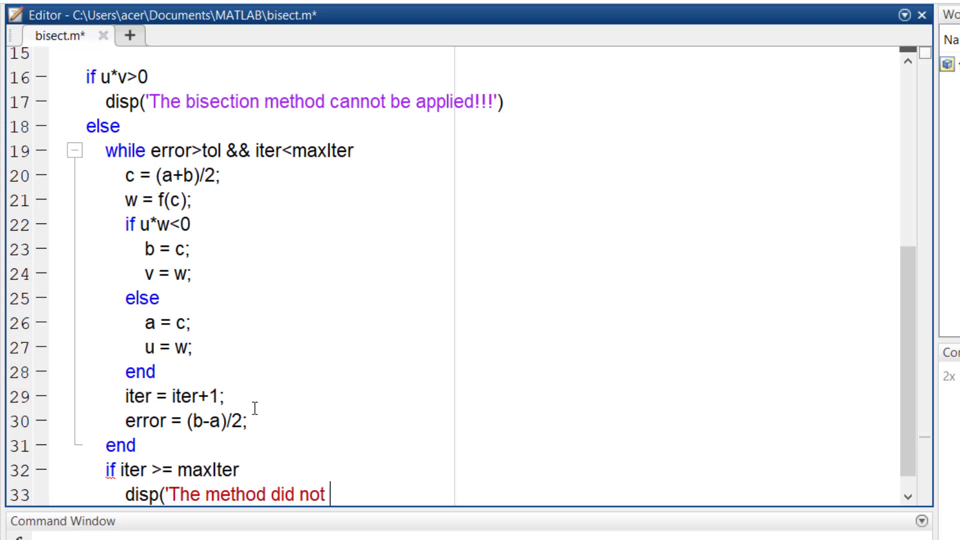
{"action": "type", "text": "converge!!!')"}
{"action": "type", "text": "output"}
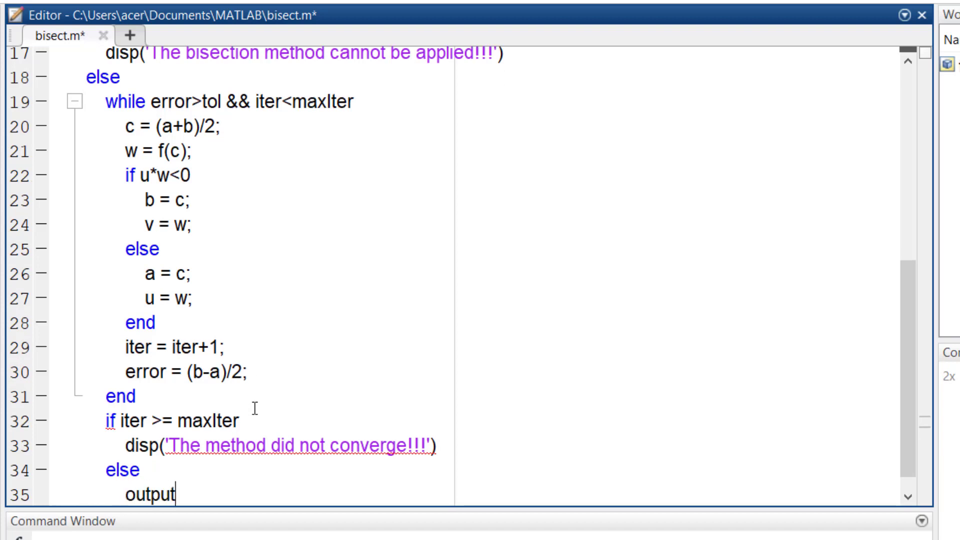
{"action": "type", "text": "= (a+b)/2;"}
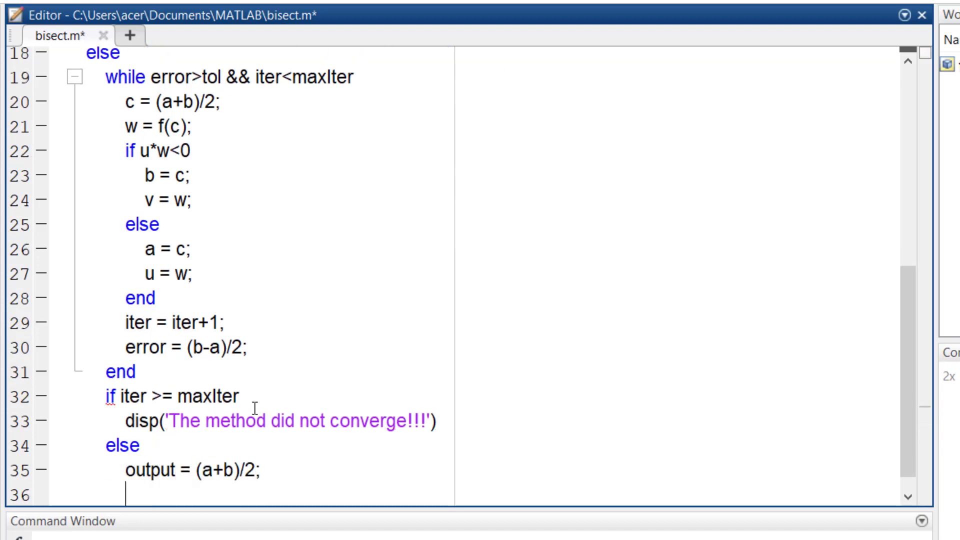
{"action": "type", "text": "end"}
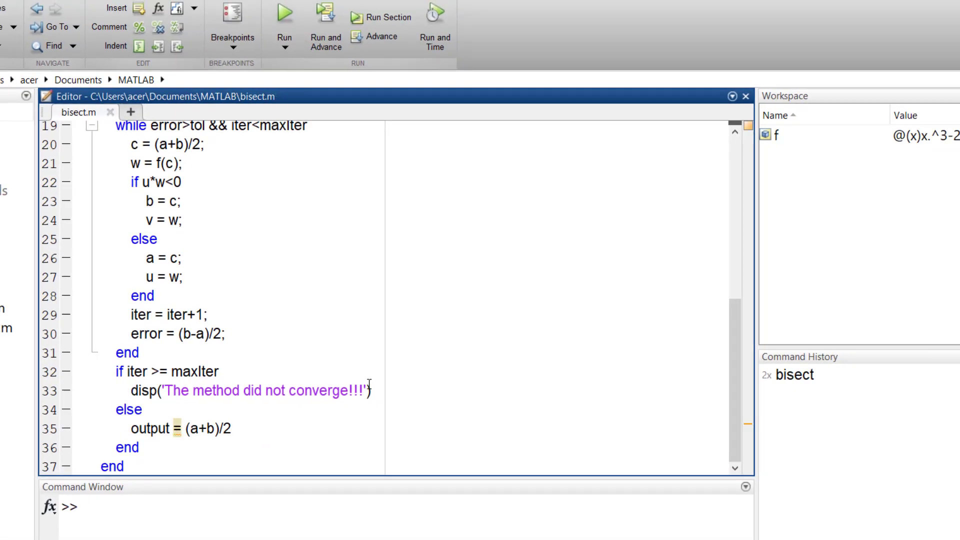
- Run bisect.m so the command window reports output = 1.6180
{"action": "left_click", "coordinate": [283, 12]}
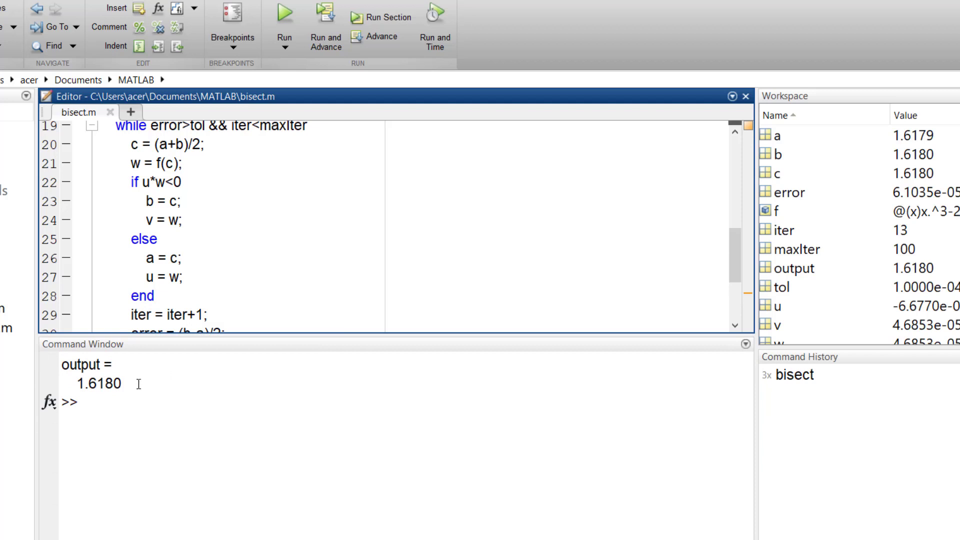
{"action": "left_click", "coordinate": [80, 404]}
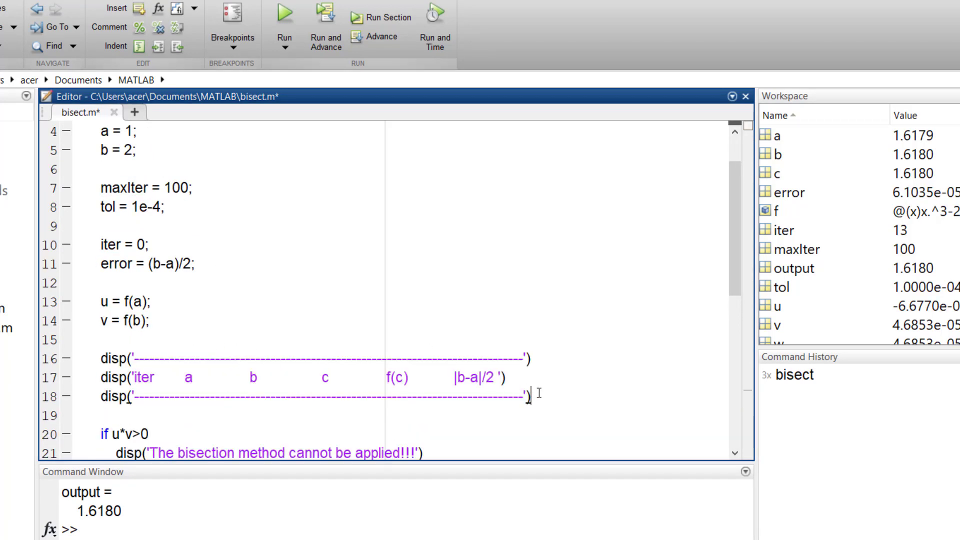
- Add disp lines for the dashed header iter a b c f(c) |b-a|/2 and run to print it
{"action": "left_click_drag", "start_coordinate": [102, 359], "coordinate": [530, 397]}
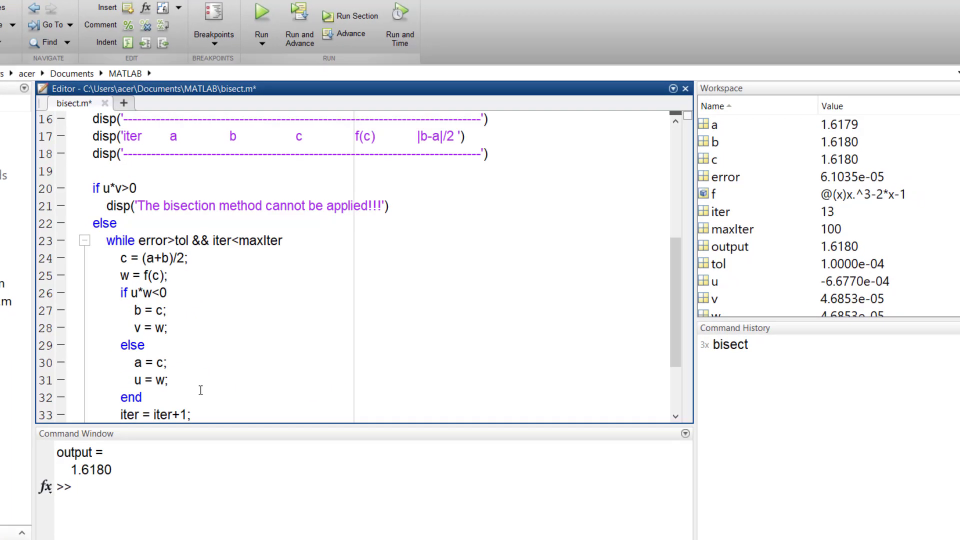
{"action": "left_click", "coordinate": [260, 11]}
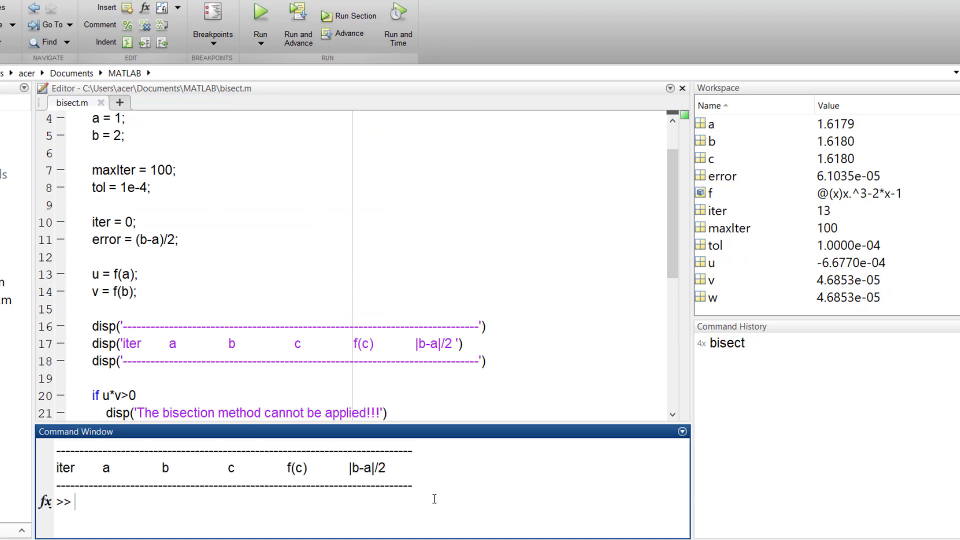
{"action": "scroll", "scroll_direction": "down", "scroll_amount": 3}
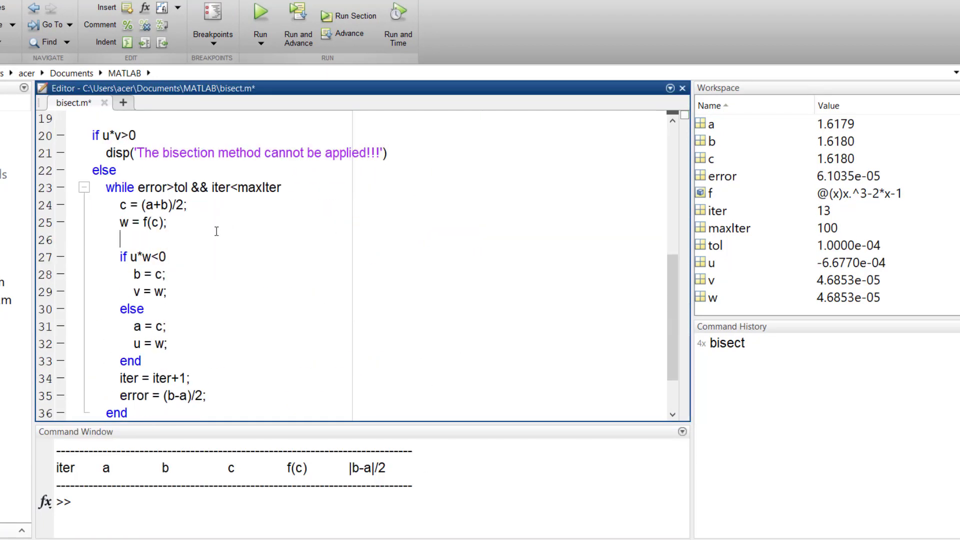
- Insert fprintf with %f formats for iter, a, b, c, w, error in the loop and run to print the table
{"action": "type", "text": "fprintf('%2.0f %10.4f %10.4f %12.6f %10.6f %10.6f\\n', iter, a, b, c, w, error)"}
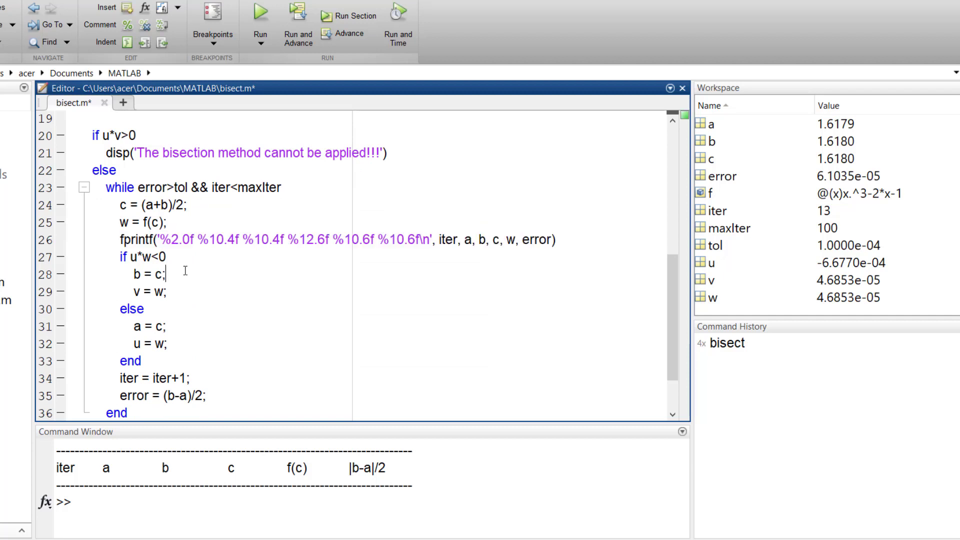
{"action": "left_click", "coordinate": [260, 13]}
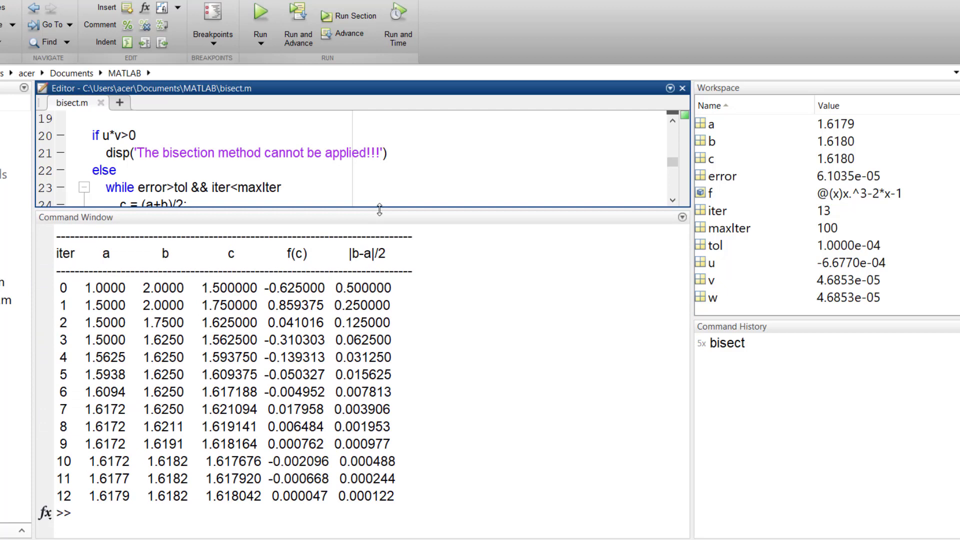
- Highlight the last a value 1.6179 in the printed iteration table
{"action": "double_click", "coordinate": [106, 495]}
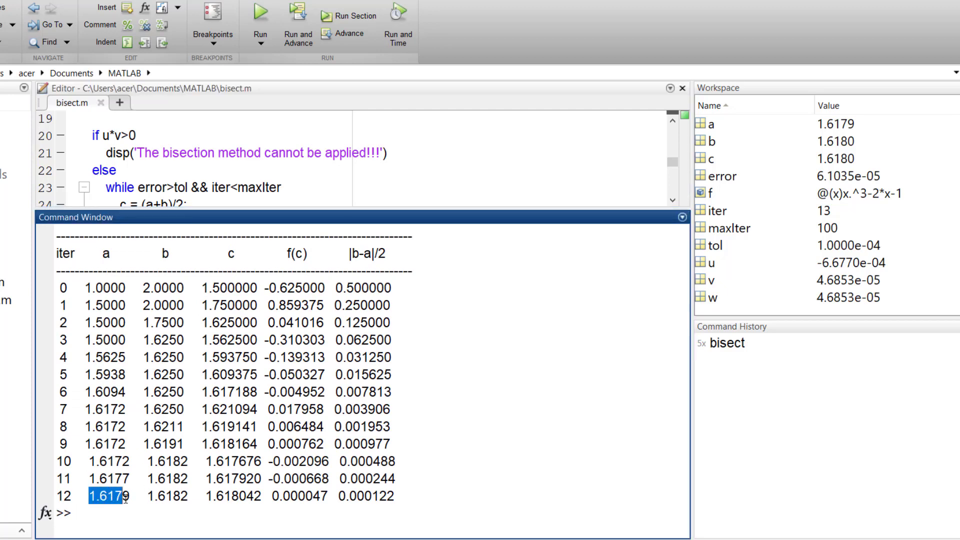